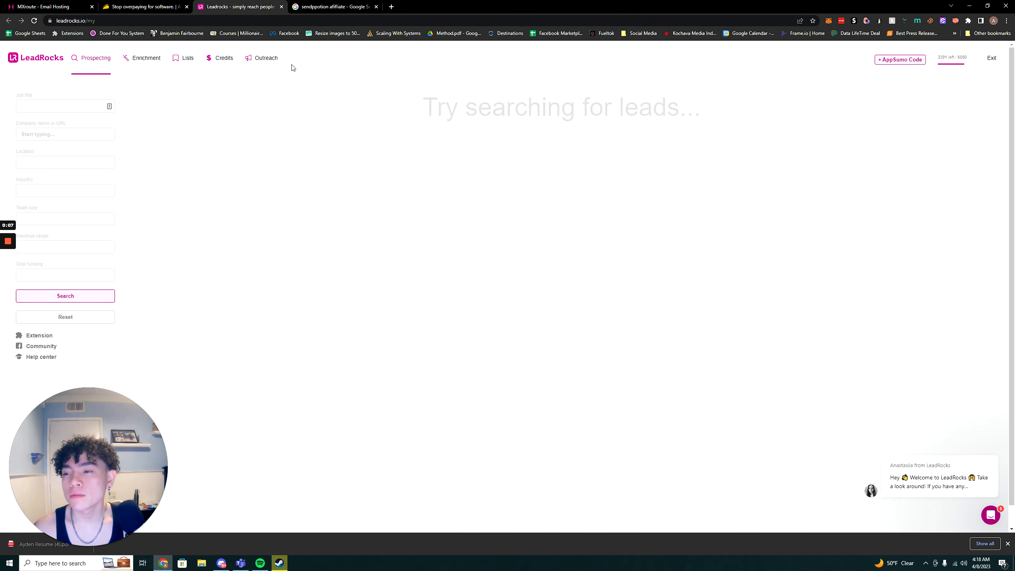
# Move from the Google results tab to AppSumo's LeadRocks lifetime deal page ($79 plan)
pyautogui.click(333, 7)
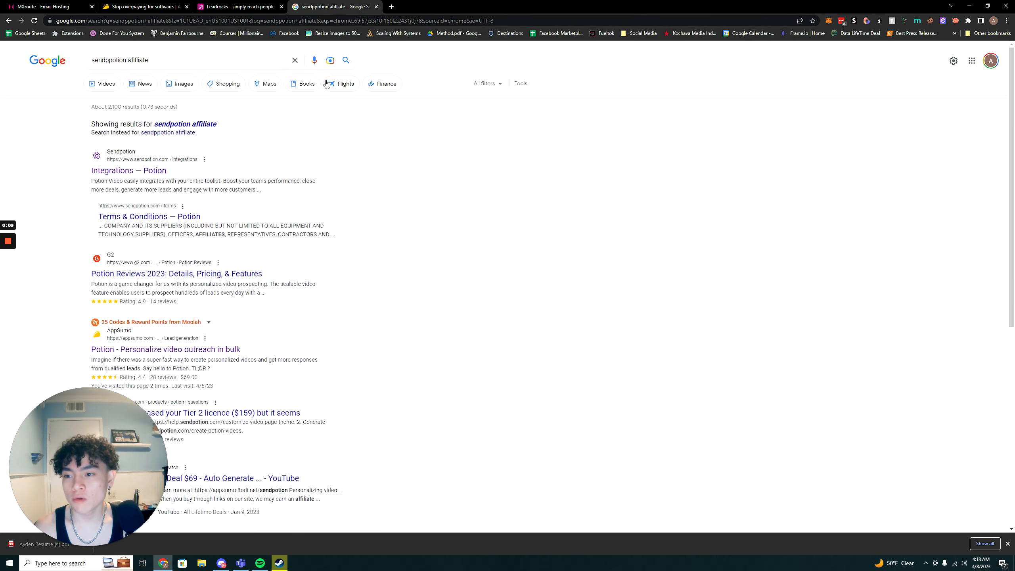
pyautogui.click(238, 7)
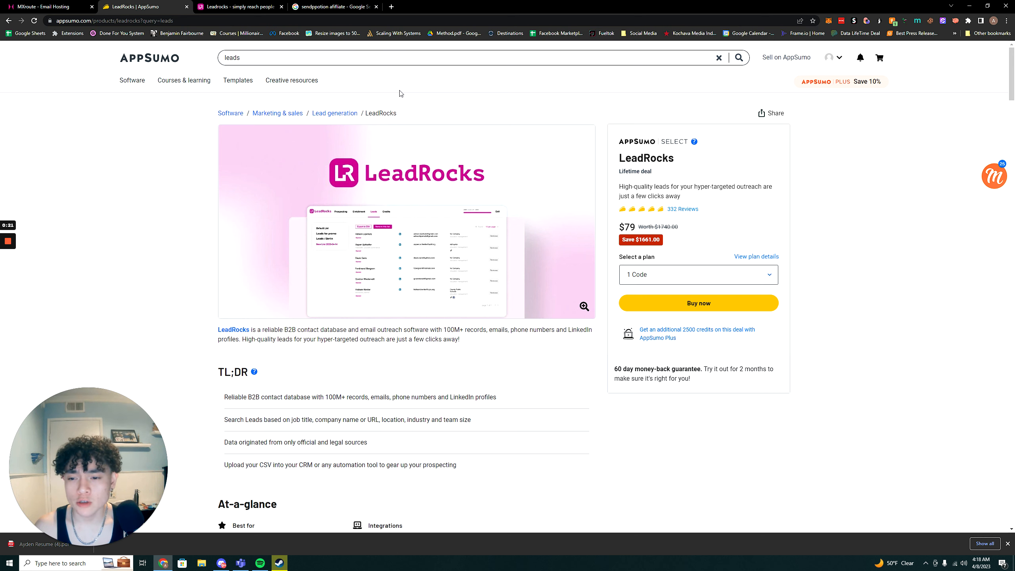
pyautogui.moveTo(693, 148)
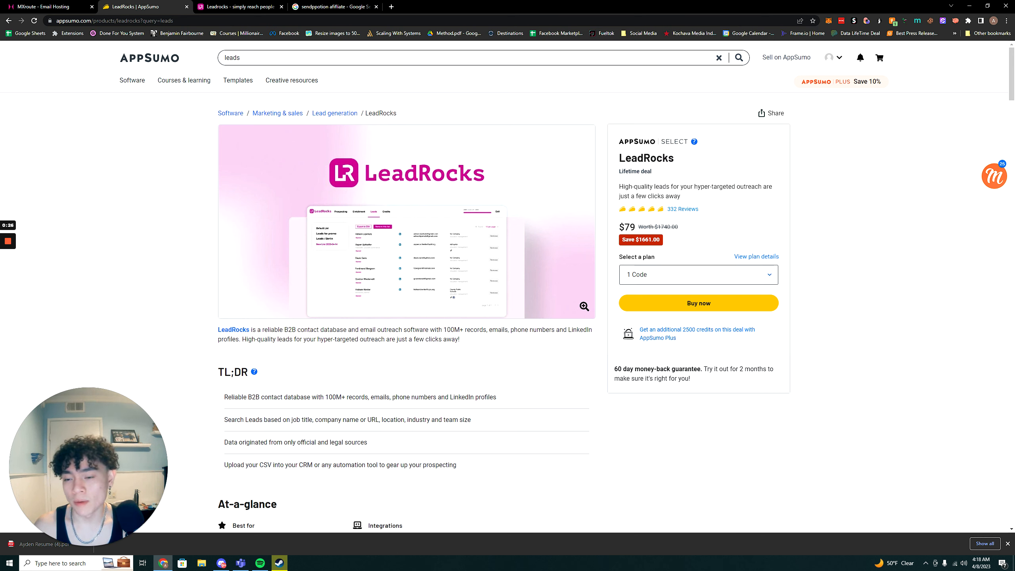
# Scroll the AppSumo LeadRocks page, highlighting Salesforce among alternatives, and read the feature overview
pyautogui.scroll(-3)
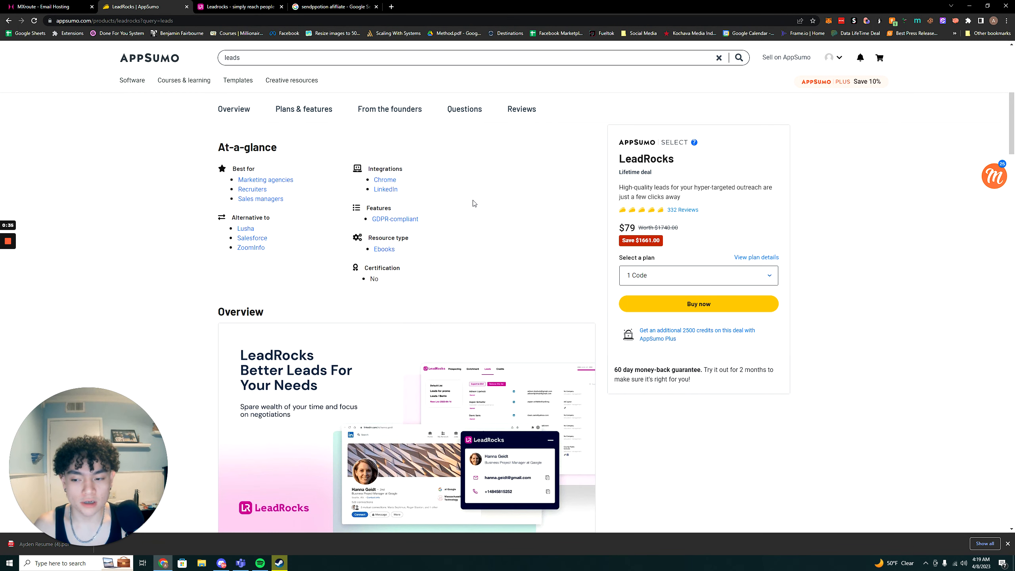
pyautogui.moveTo(241, 228); pyautogui.dragTo(265, 247)
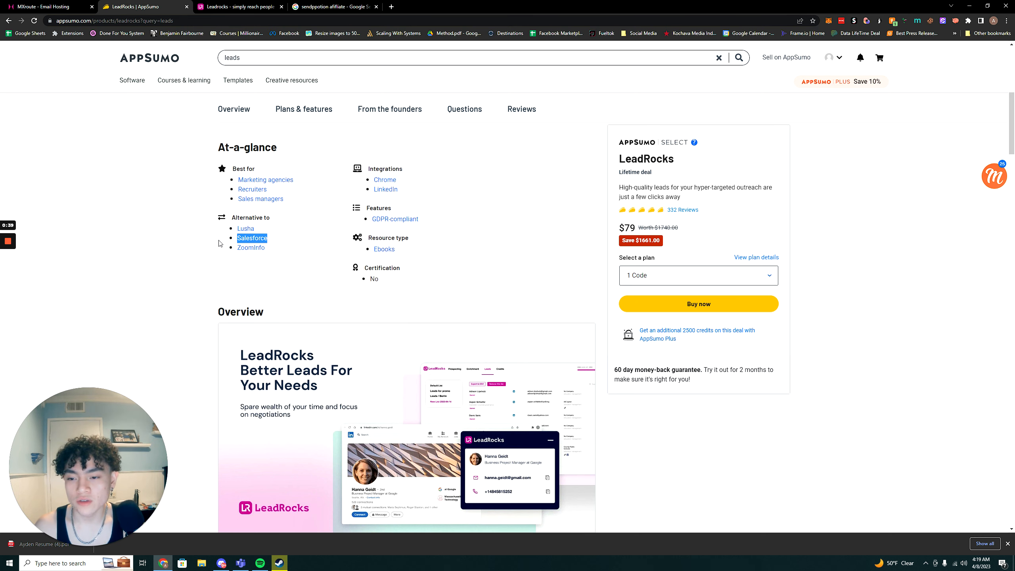
pyautogui.scroll(-3)
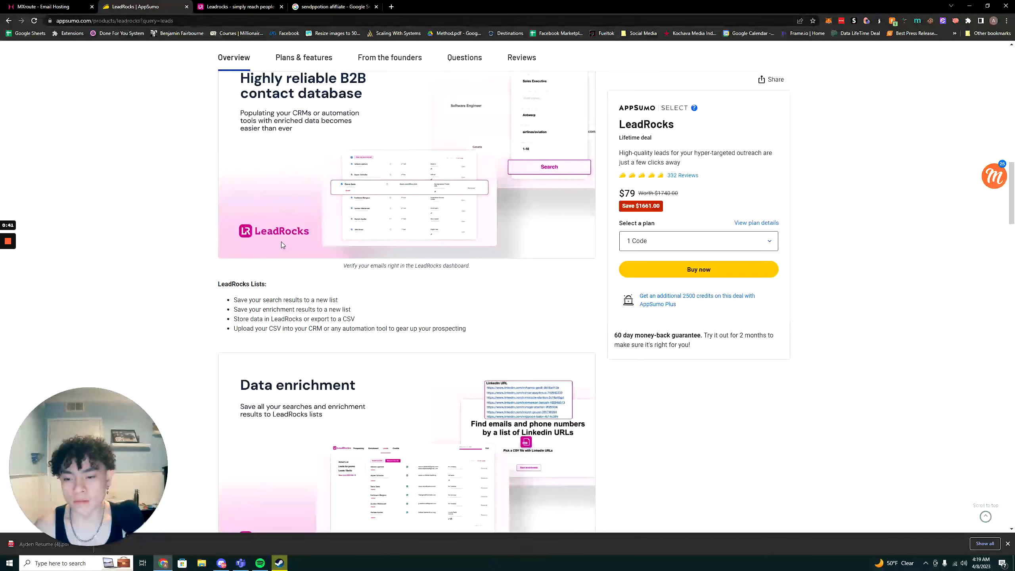
pyautogui.scroll(-3)
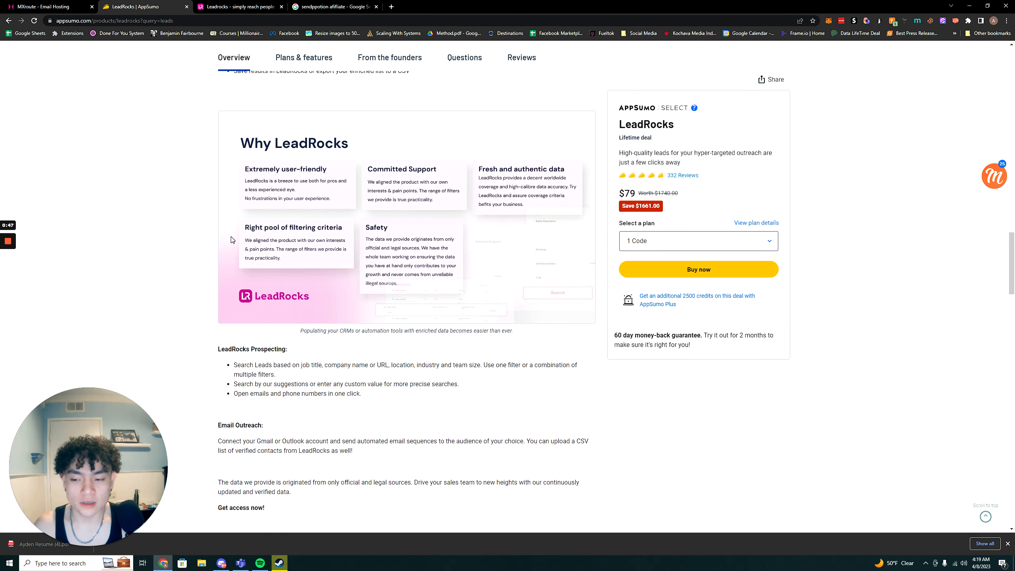
pyautogui.scroll(-3)
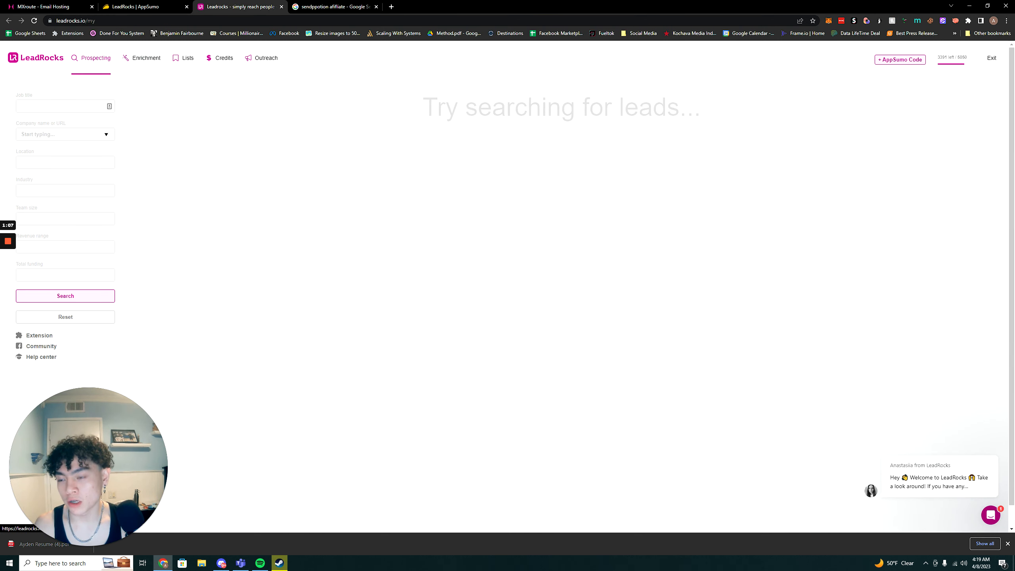
pyautogui.moveTo(206, 184)
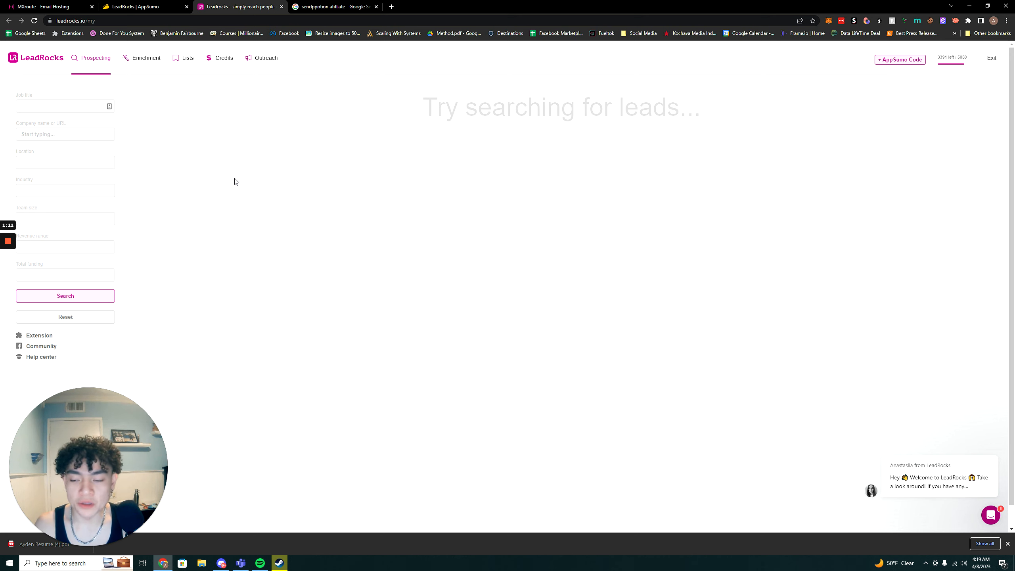
# Preview the job title suggestions, then scroll through the Industry dropdown's options in Prospecting
pyautogui.click(62, 105)
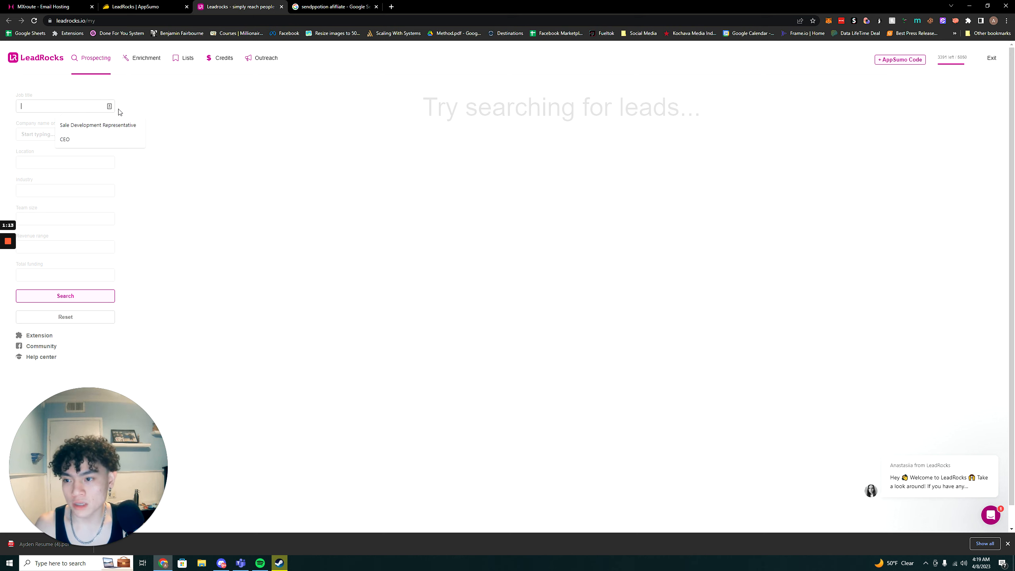
pyautogui.click(199, 92)
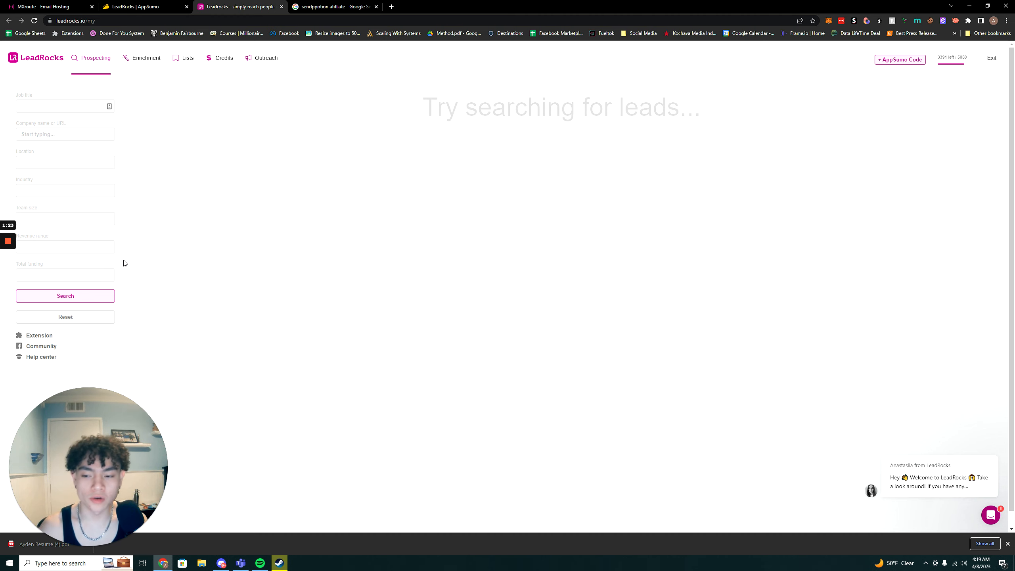
pyautogui.moveTo(118, 157)
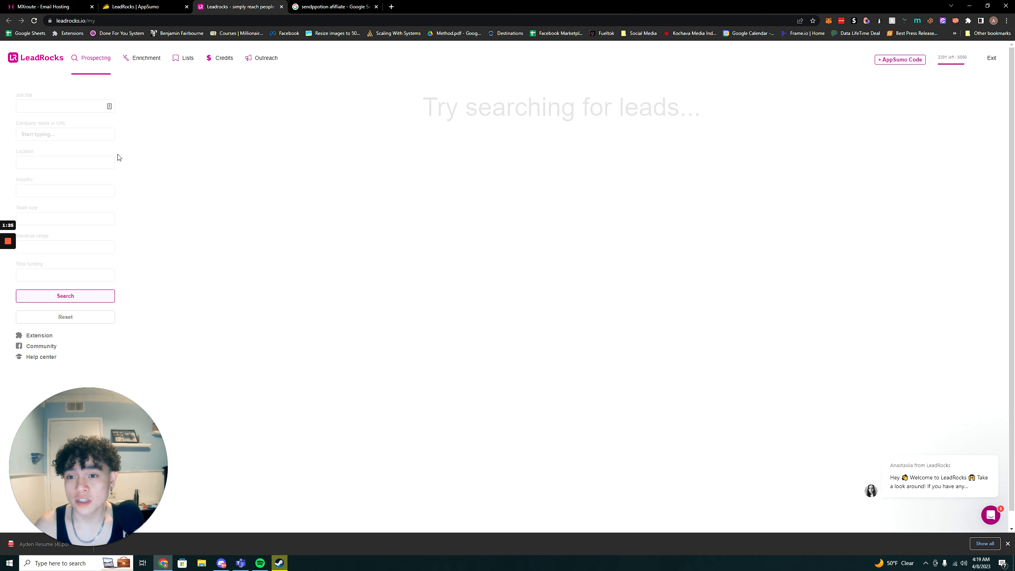
pyautogui.moveTo(259, 128)
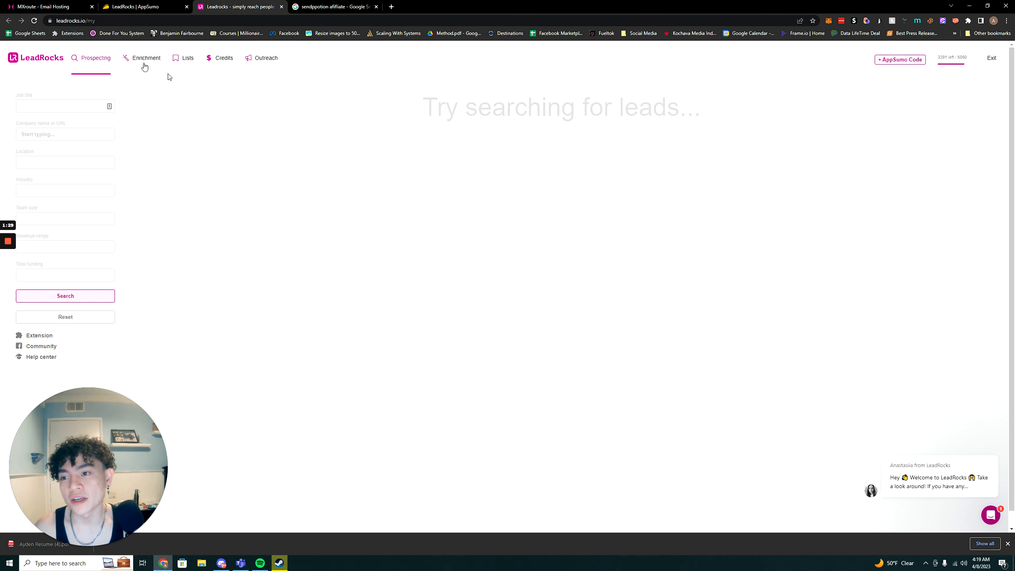
pyautogui.click(64, 106)
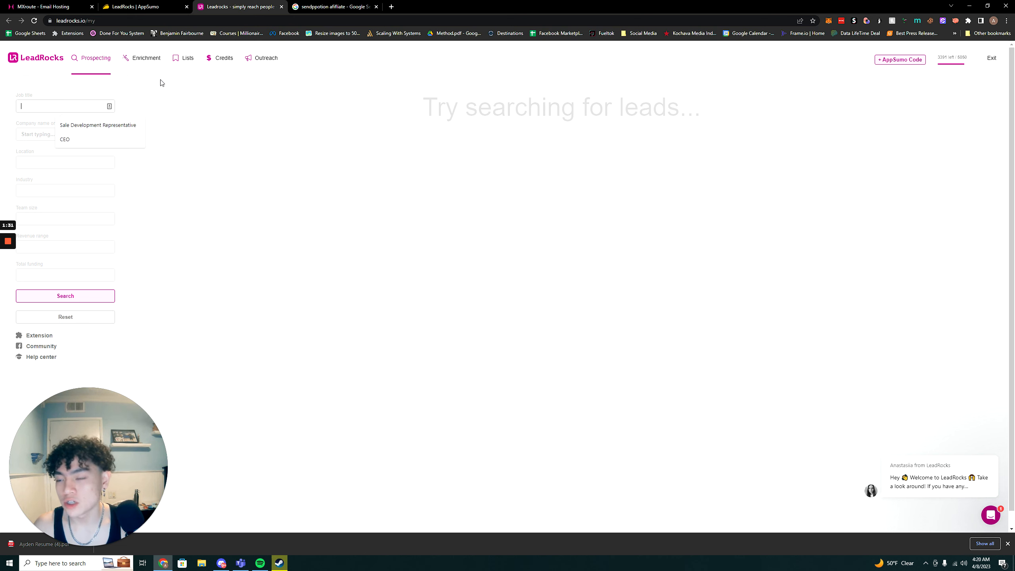
pyautogui.click(65, 191)
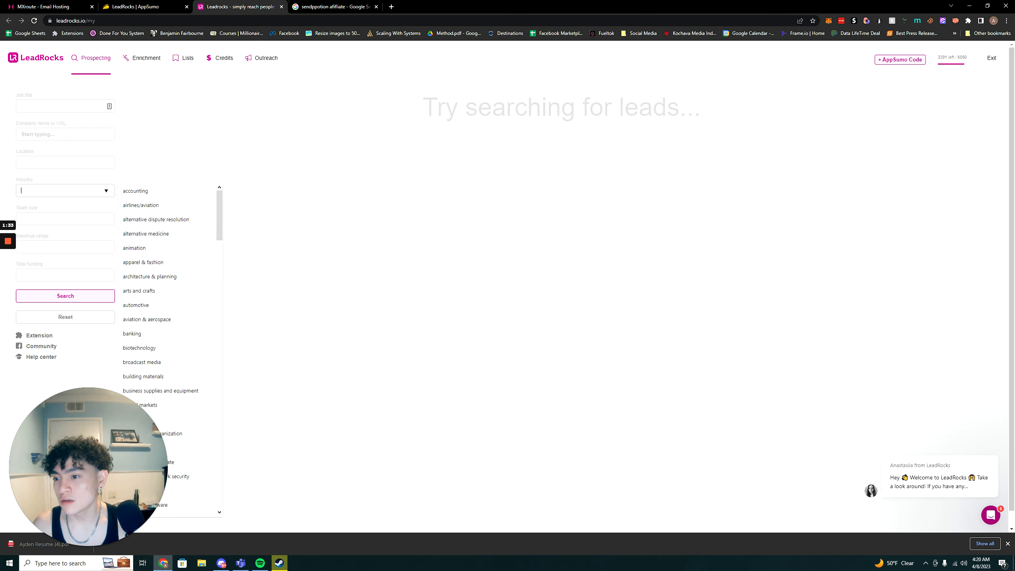
pyautogui.scroll(-3)
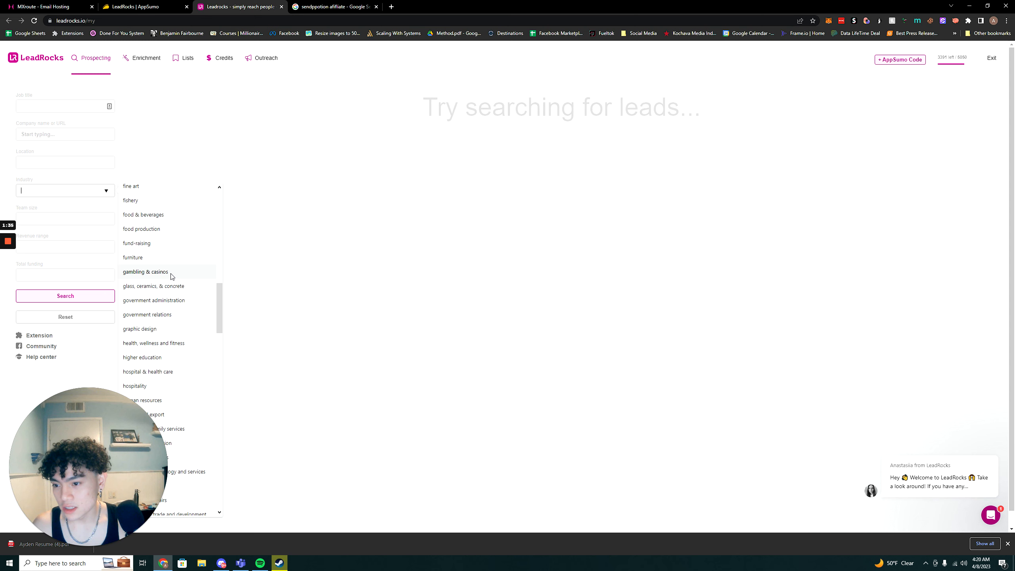
pyautogui.scroll(-3)
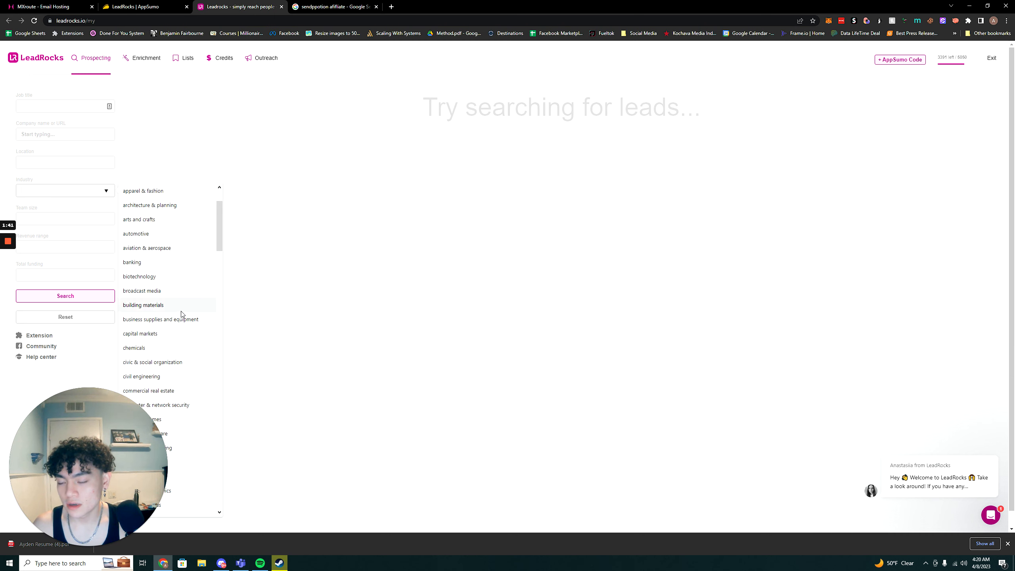
pyautogui.scroll(-3)
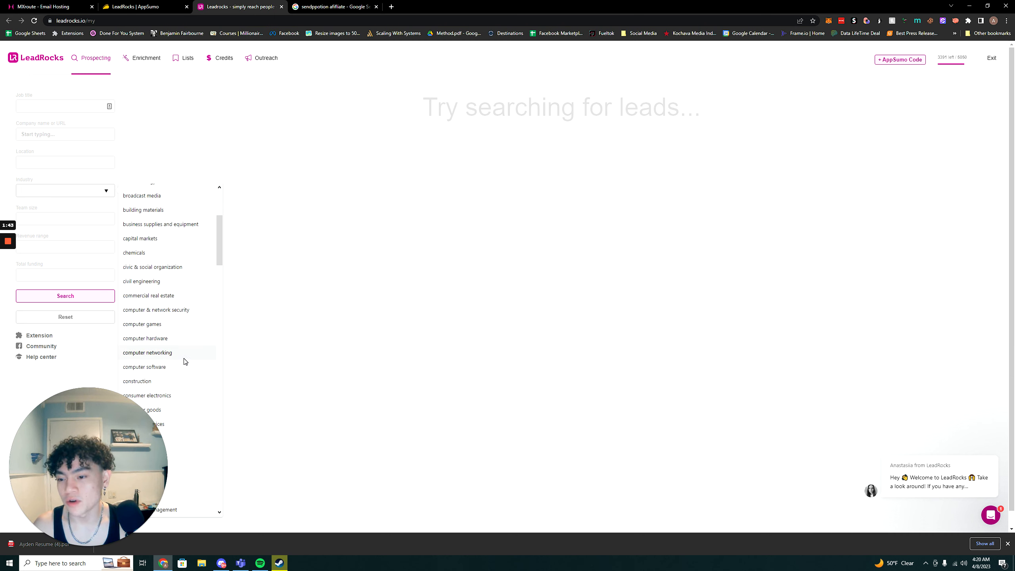
# Filter leads to computer networking, 11–50-person companies and a US location, and rerun the search
pyautogui.click(148, 353)
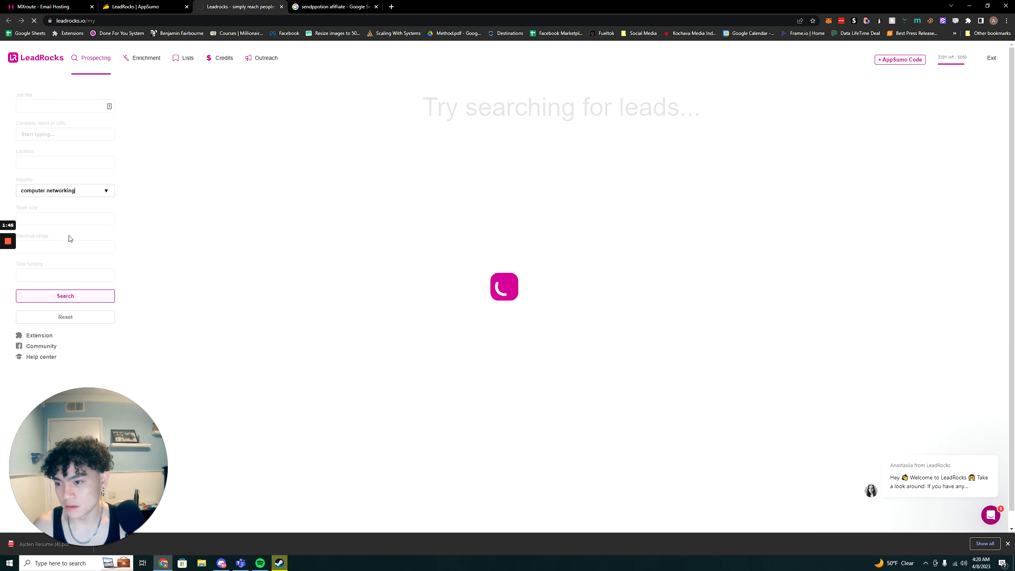
pyautogui.moveTo(563, 274)
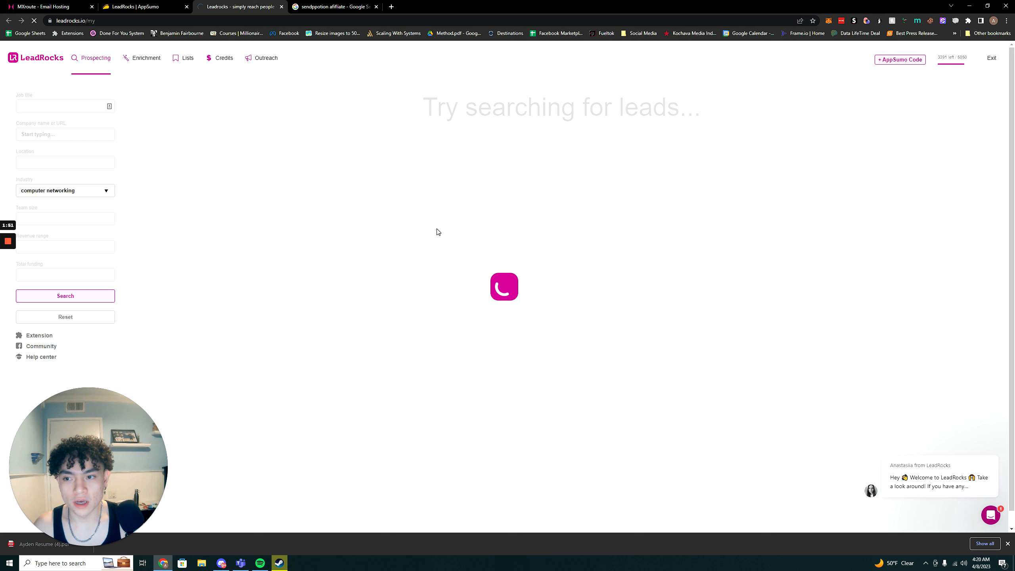
pyautogui.click(65, 296)
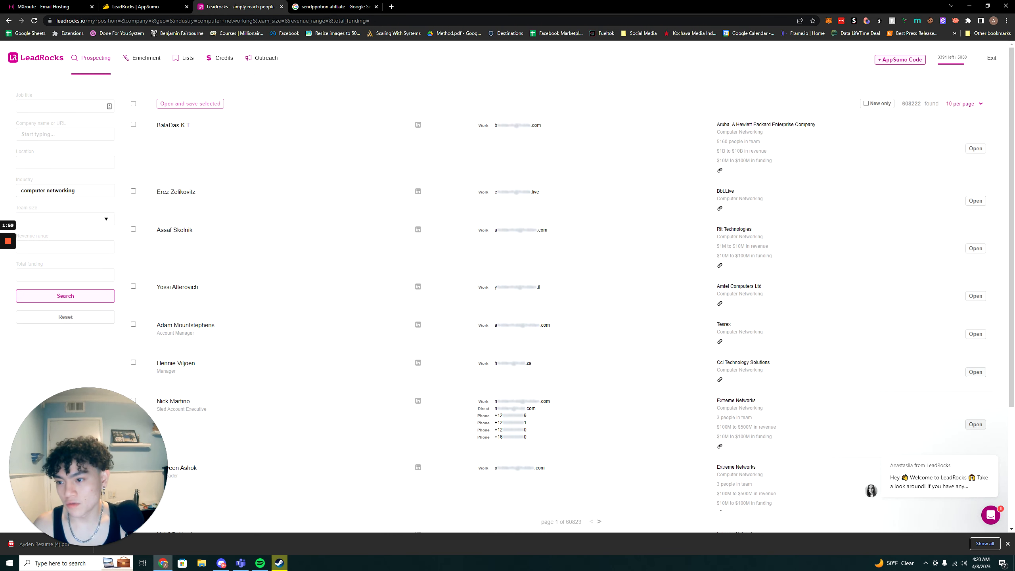
pyautogui.click(65, 219)
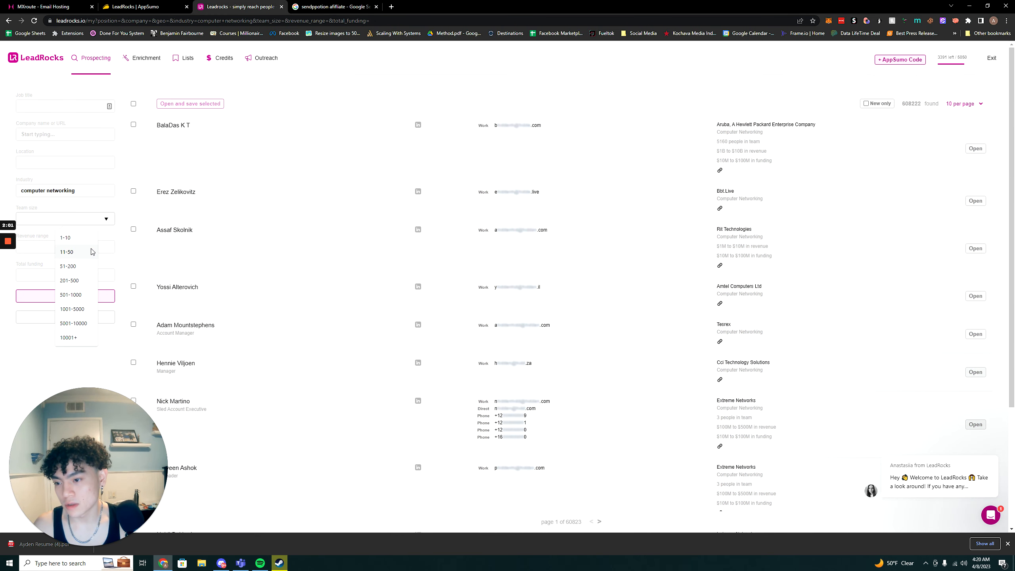
pyautogui.click(66, 252)
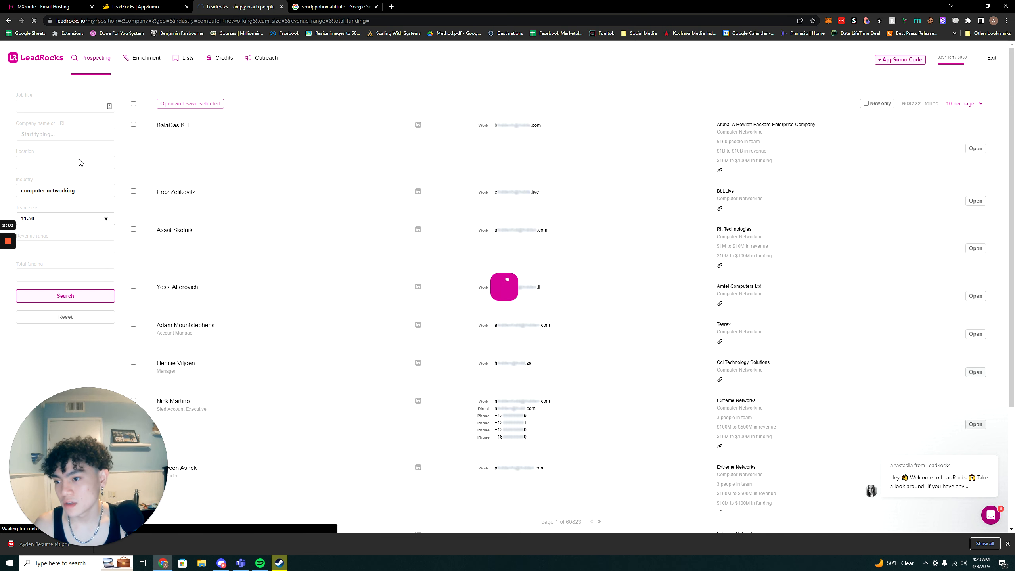
pyautogui.click(65, 162)
pyautogui.write('United States')
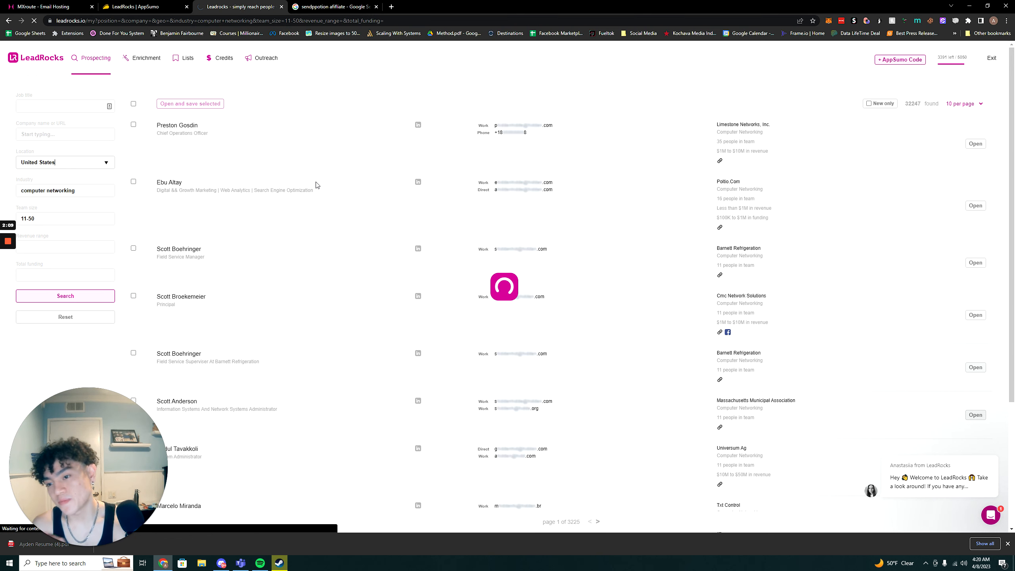
pyautogui.click(65, 296)
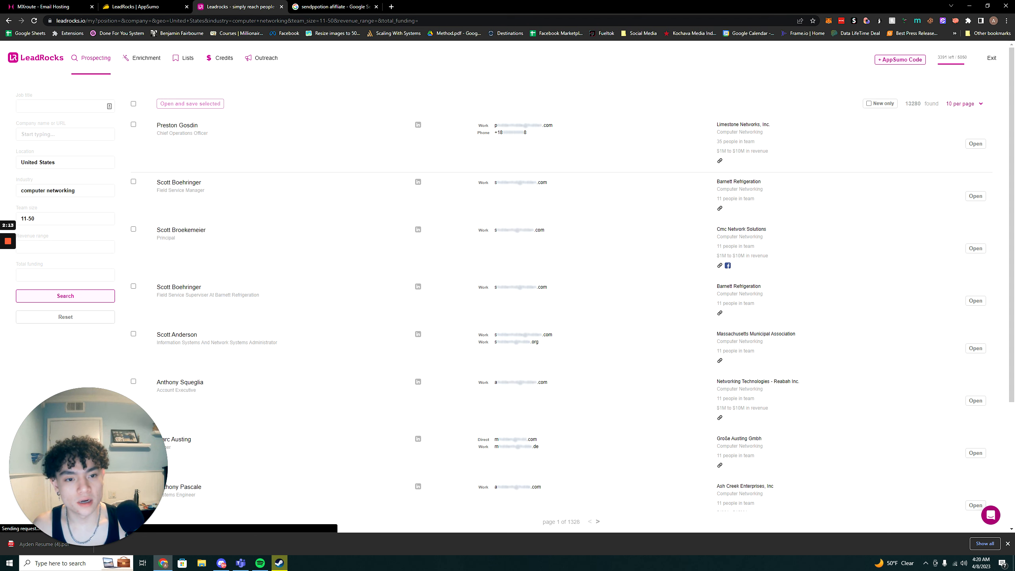
# Pick CEO from the job title suggestions
pyautogui.scroll(-3)
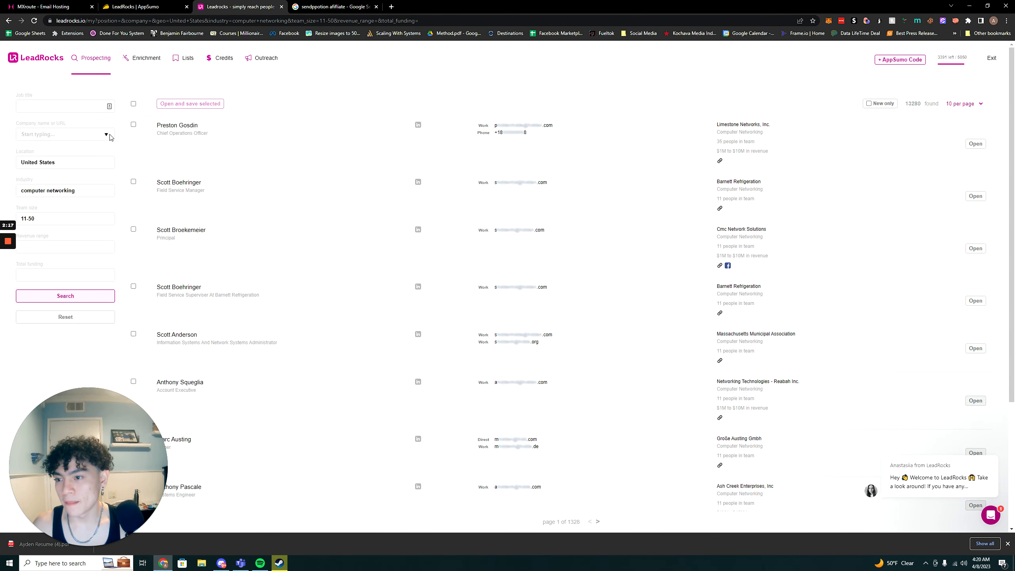
pyautogui.click(62, 106)
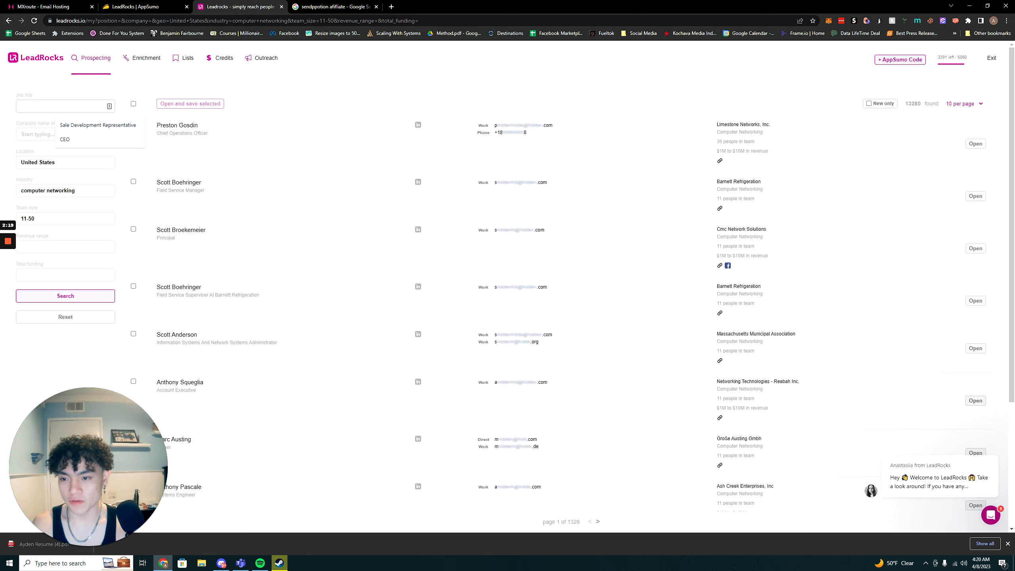
pyautogui.click(64, 140)
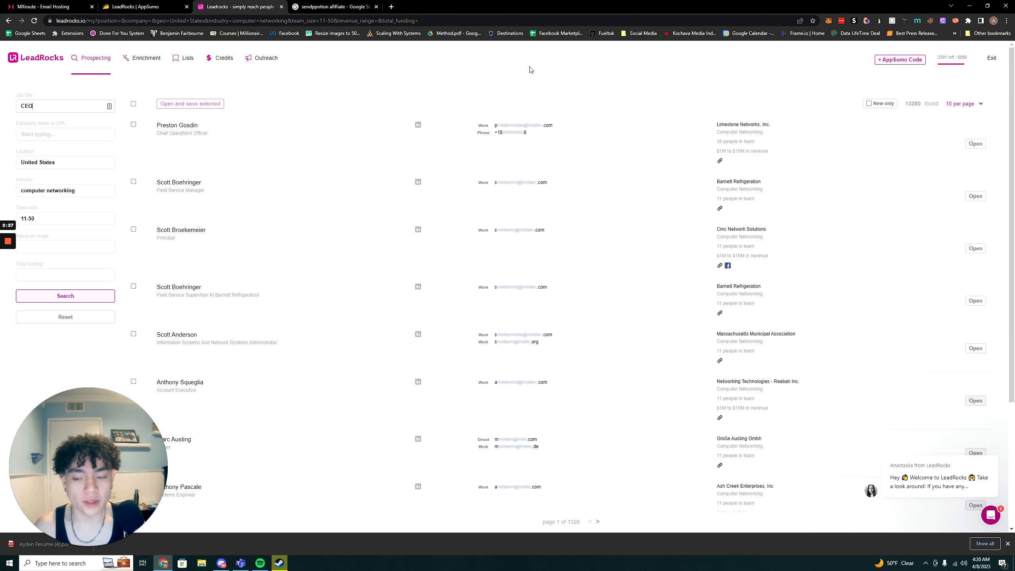
pyautogui.moveTo(284, 207)
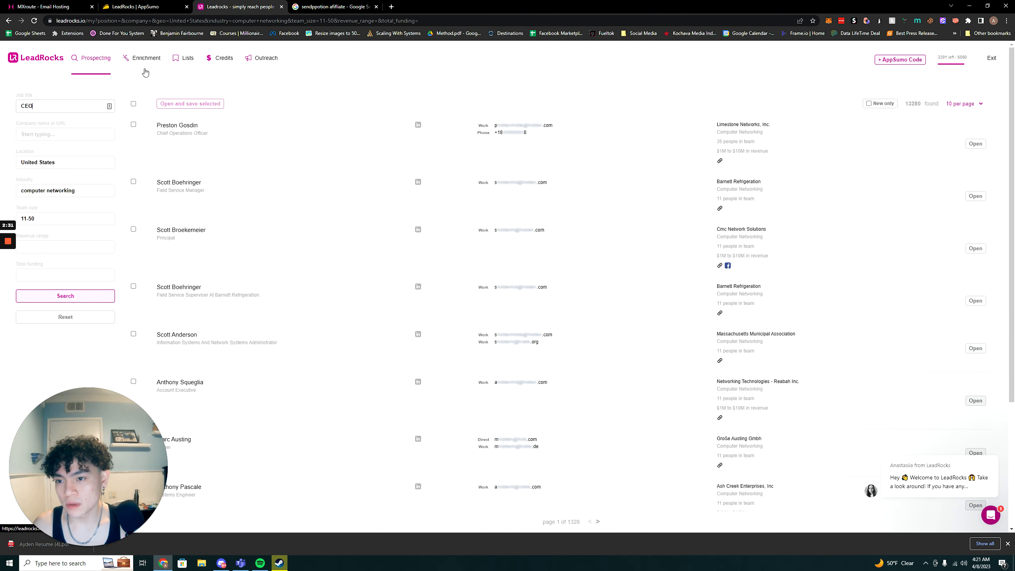
# Rerun the search, then go to the Automated Email Outreach page offering Gmail or Outlook connection
pyautogui.click(65, 296)
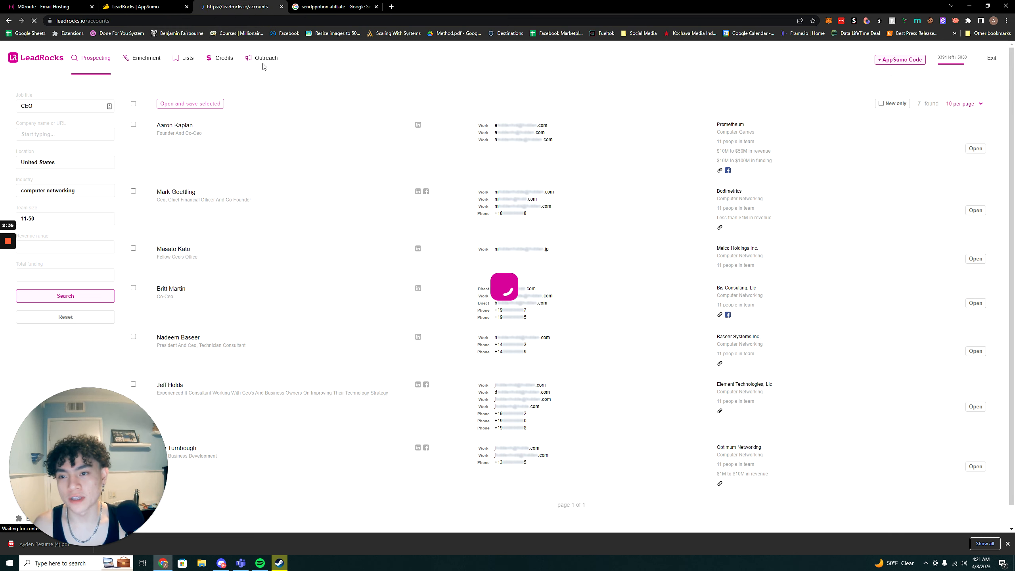
pyautogui.click(262, 57)
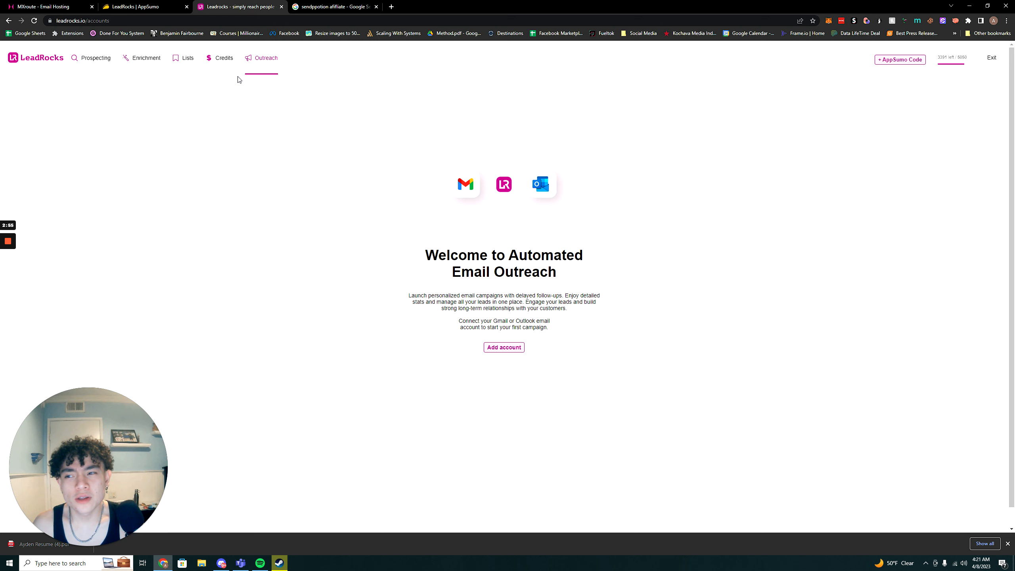
pyautogui.moveTo(256, 90)
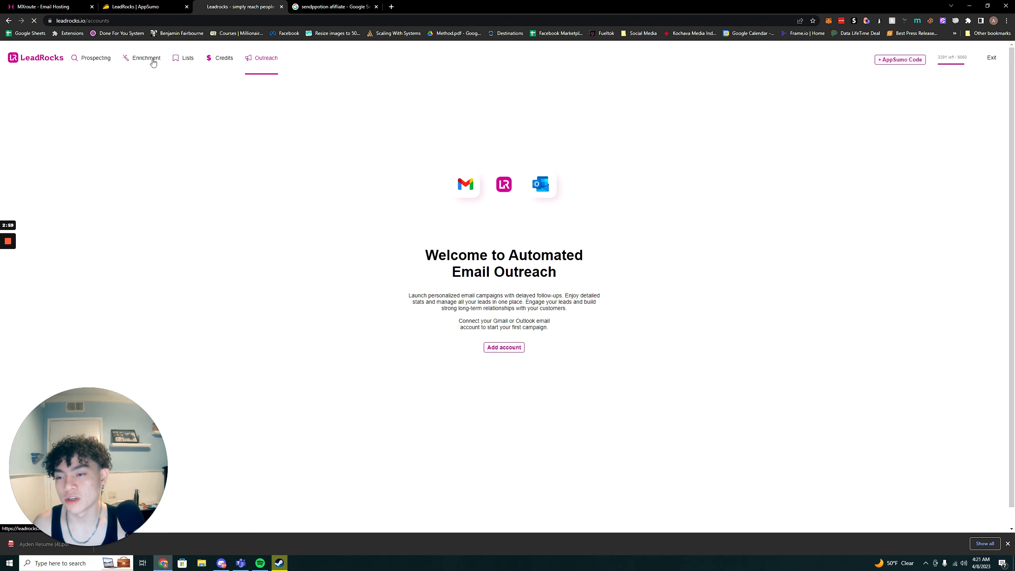
# View LeadRocks' LinkedIn-URL enrichment page, then switch to Apollo.io's homepage
pyautogui.click(146, 58)
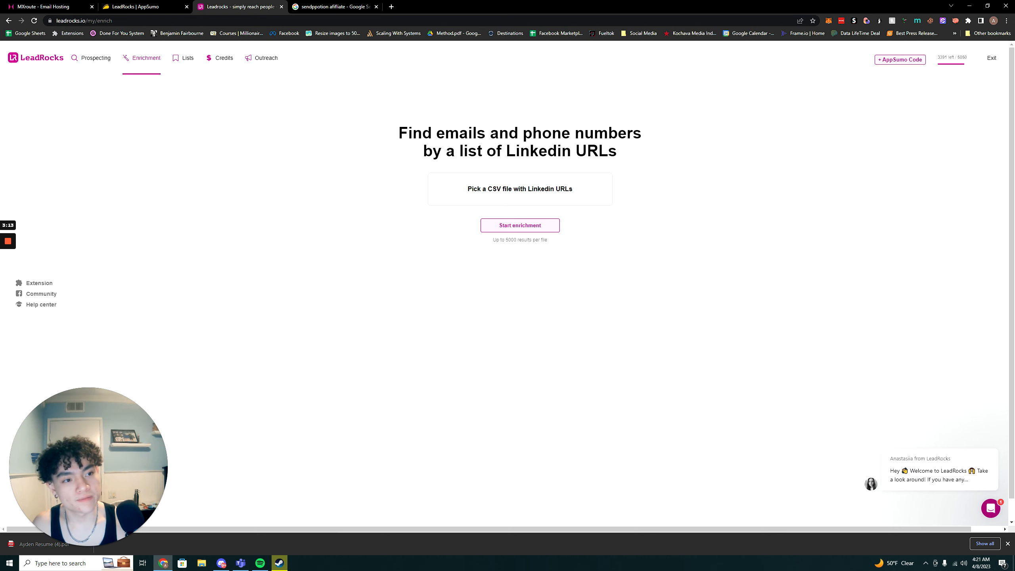
pyautogui.click(1006, 20)
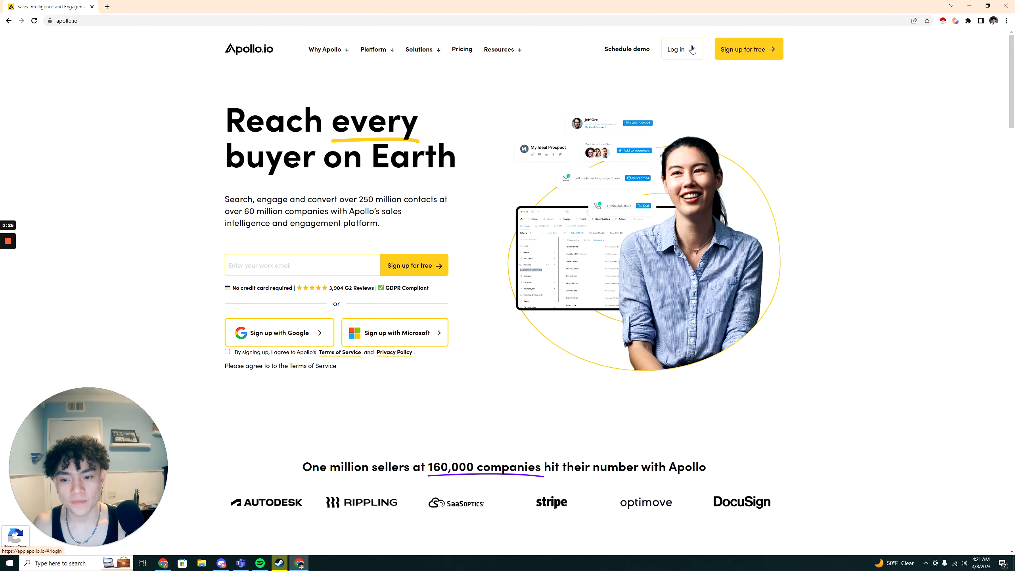
# Sign in to Apollo.io and filter people to 11–20 employees in alternative dispute resolution (~1.9K leads)
pyautogui.click(676, 49)
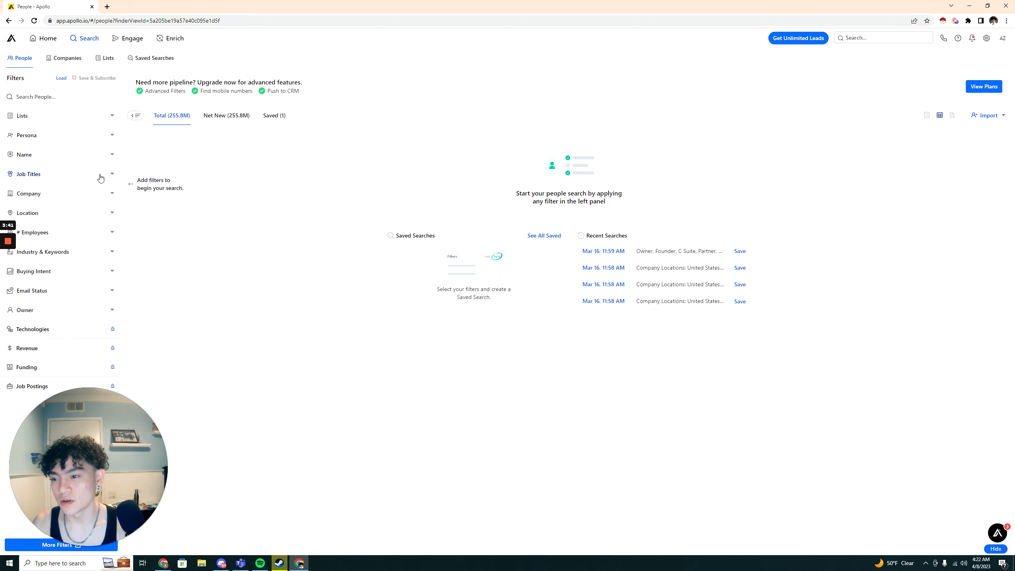
pyautogui.click(28, 193)
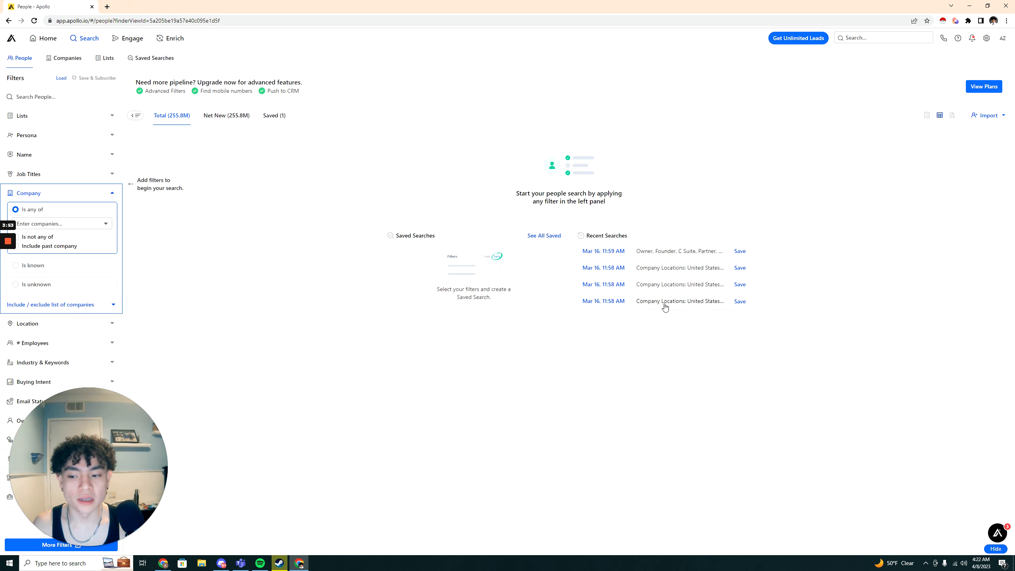
pyautogui.moveTo(699, 149)
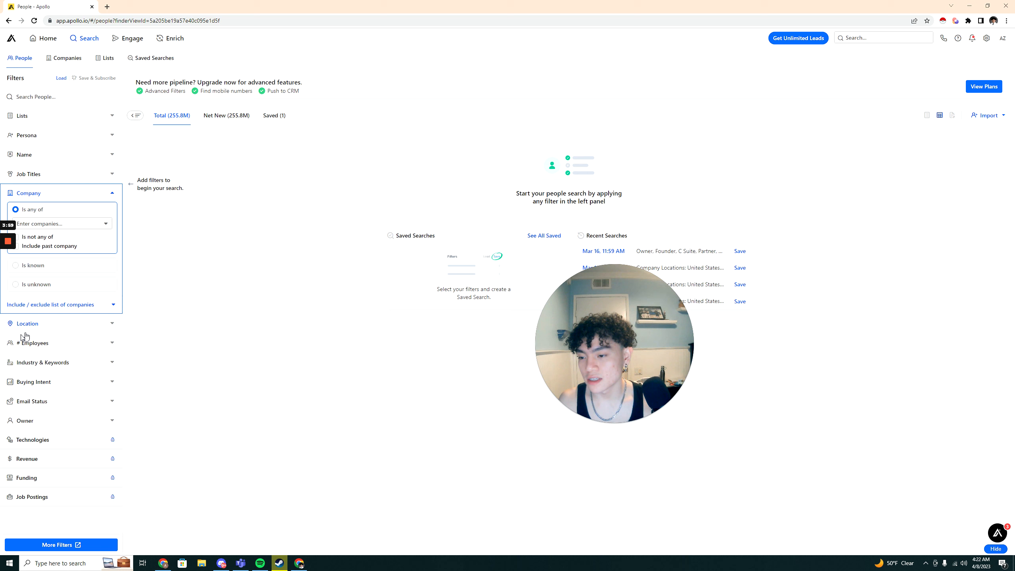
pyautogui.click(34, 342)
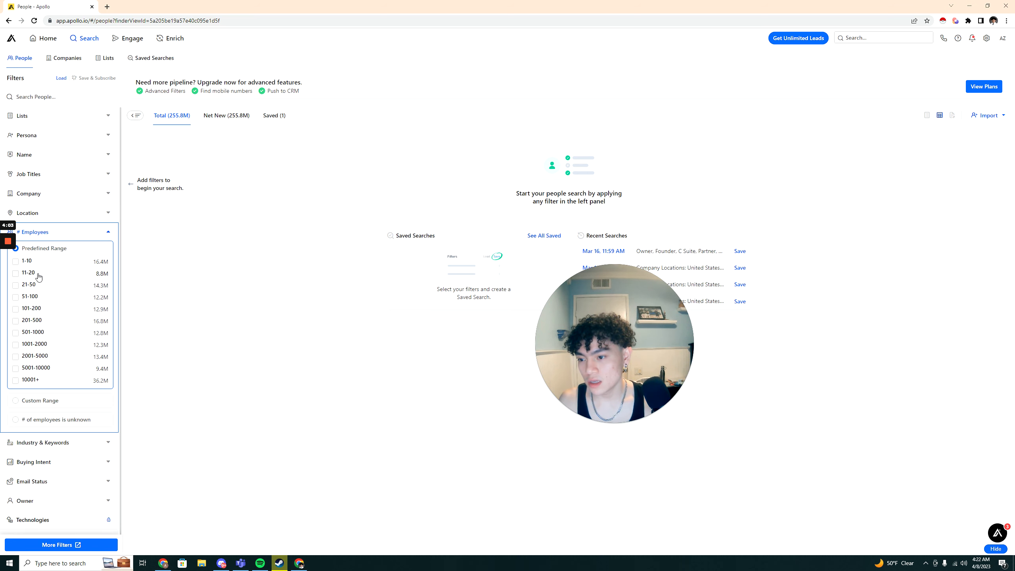
pyautogui.click(15, 273)
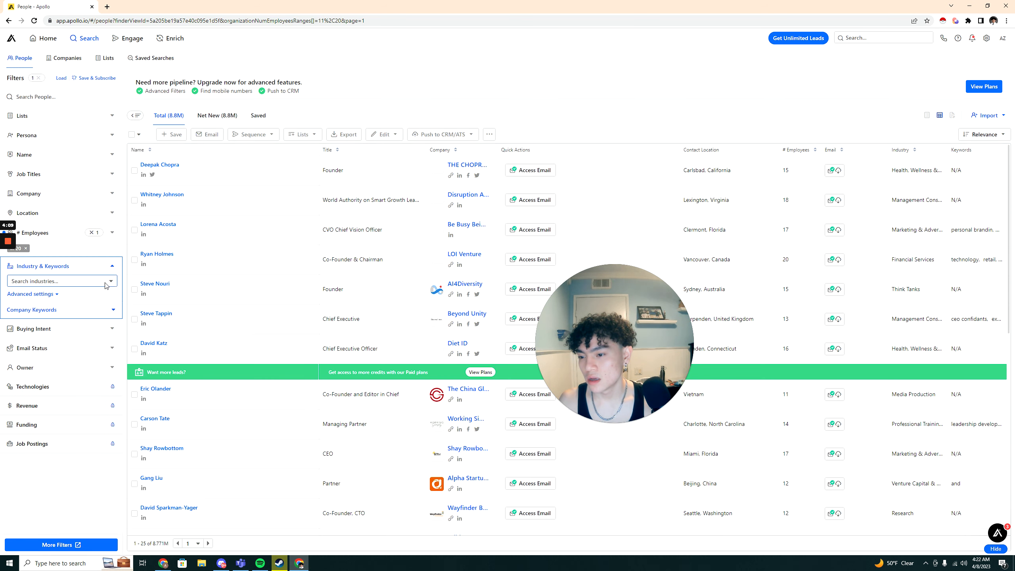
pyautogui.click(59, 281)
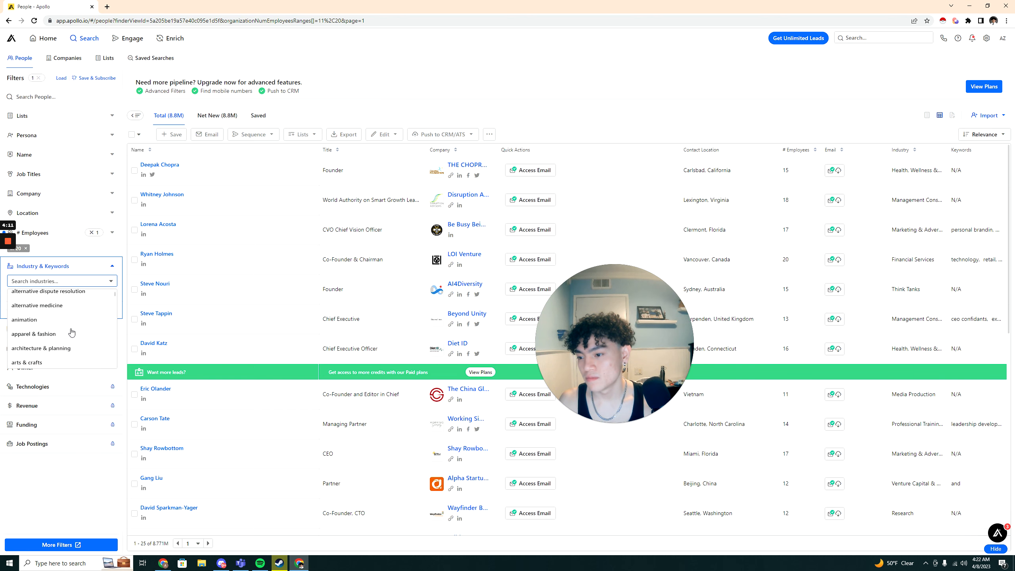
pyautogui.click(48, 291)
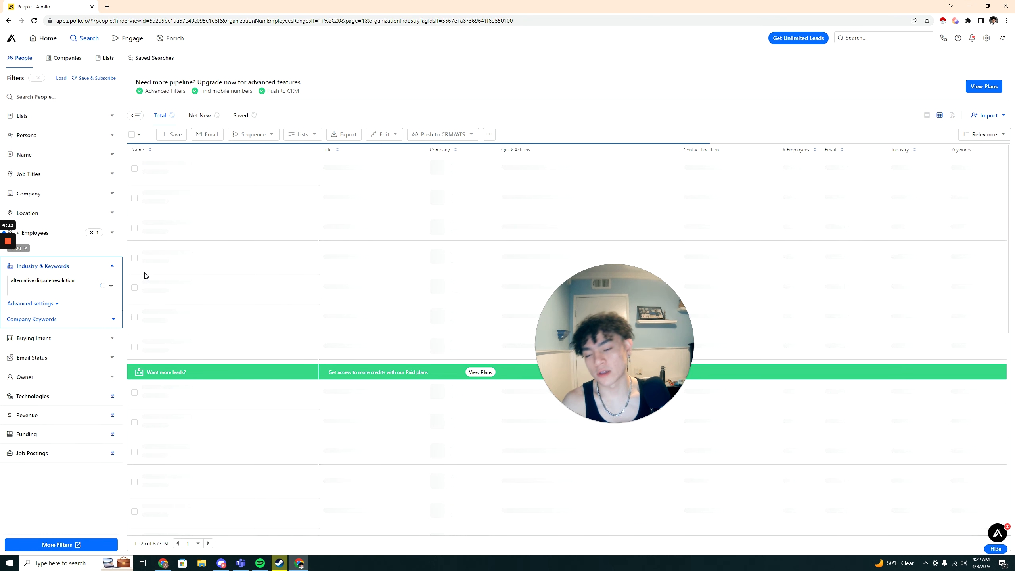
pyautogui.click(58, 291)
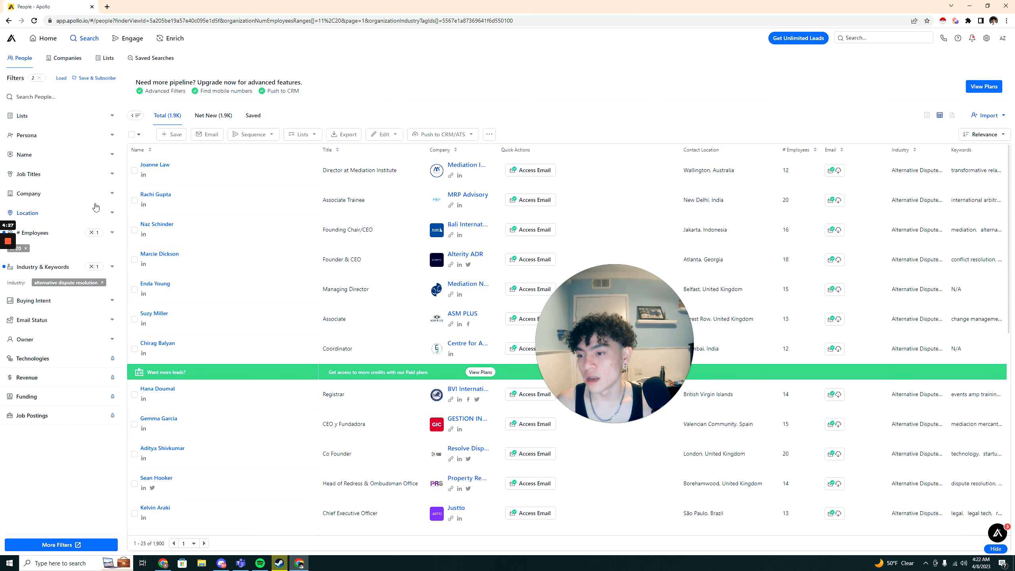
# Expand the job title options and include Partner among the management levels
pyautogui.click(28, 174)
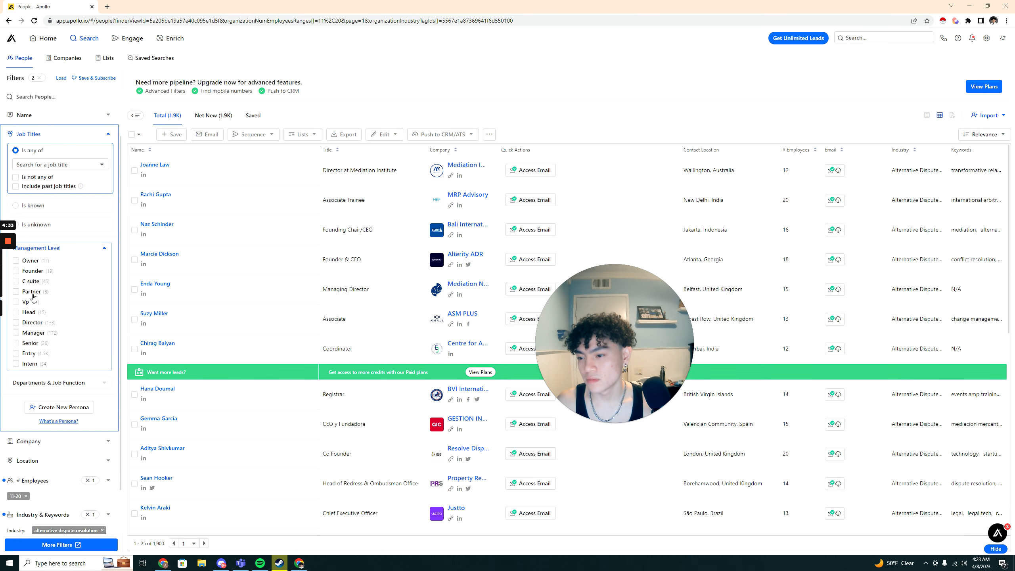
pyautogui.click(17, 291)
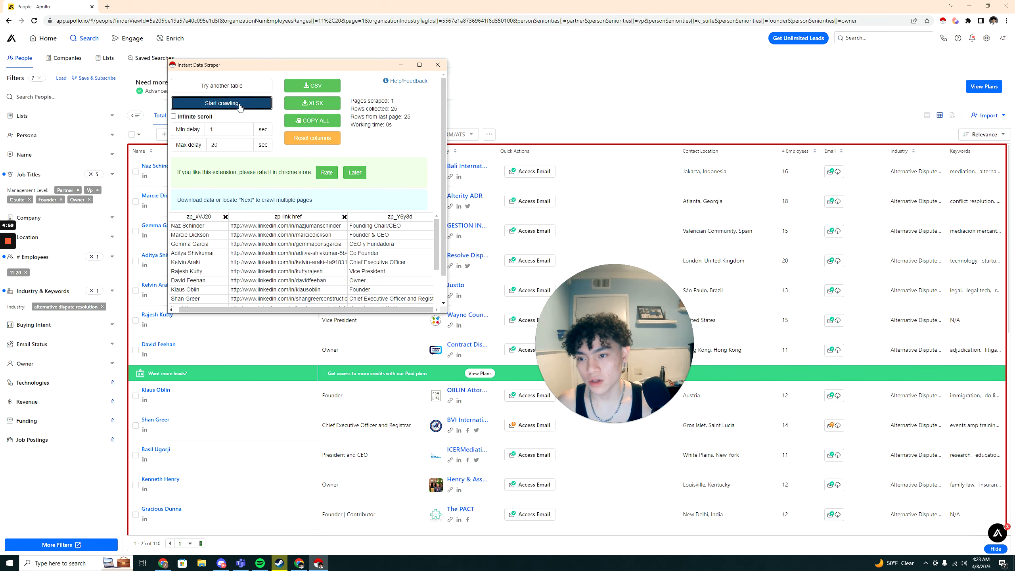
# Download the scraped Apollo contacts as a CSV from Instant Data Scraper
pyautogui.click(221, 103)
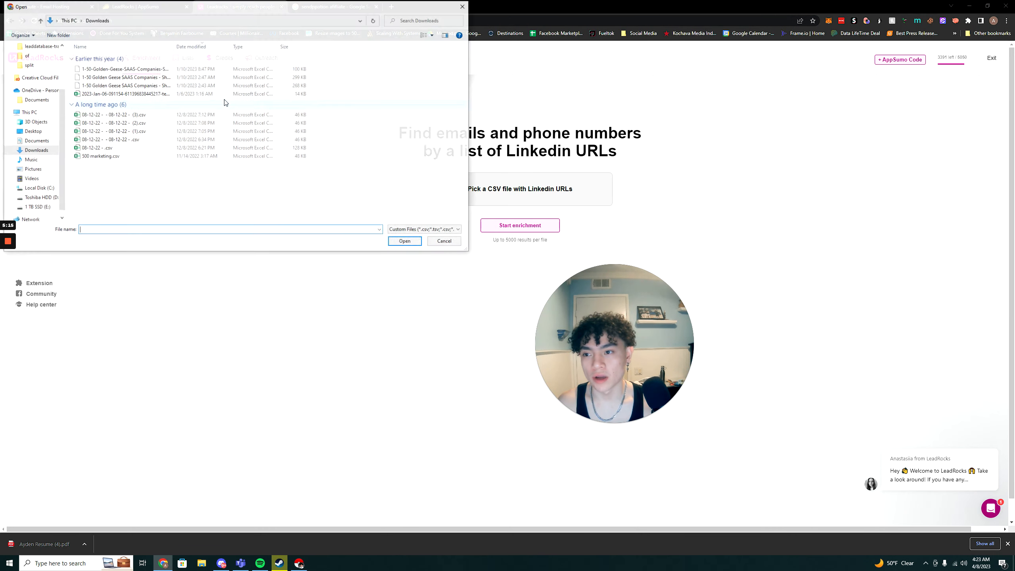
# Upload the contacts CSV and start enrichment, which finds 0 emails and 0 phones
pyautogui.click(404, 240)
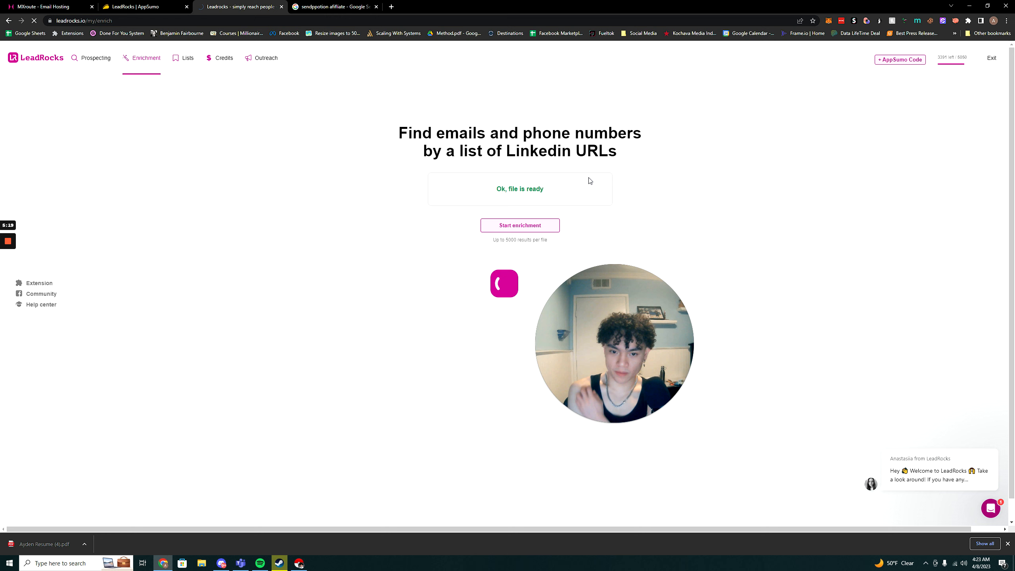
pyautogui.click(519, 225)
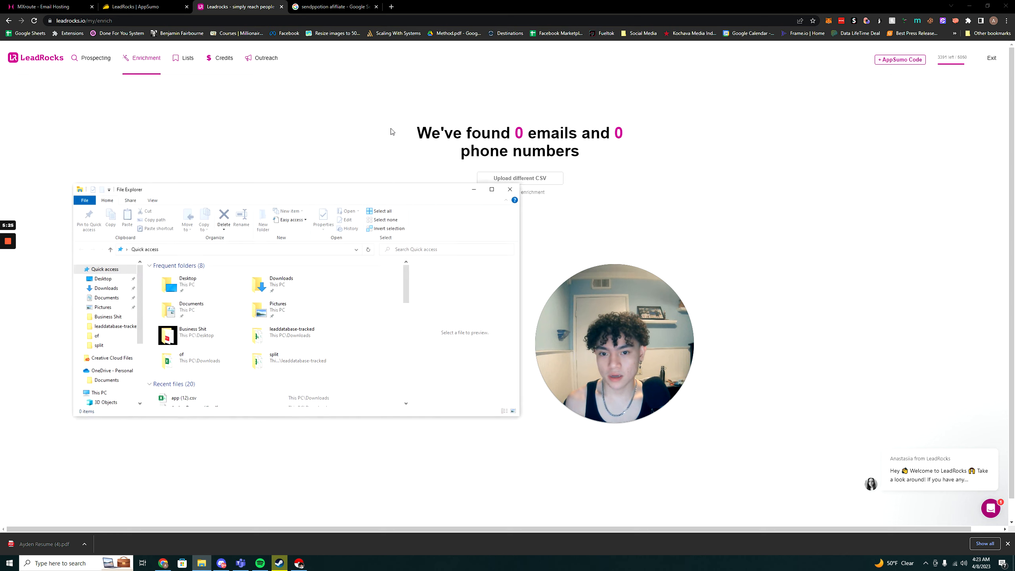
# Open app (12).csv from Downloads and rename the headers to LinkedIn and Job Title
pyautogui.click(106, 288)
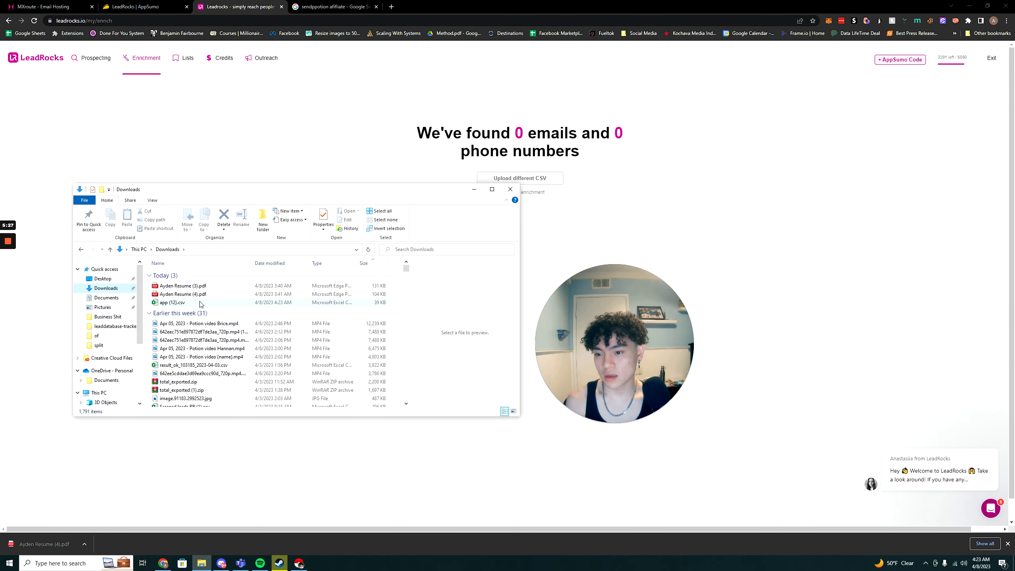
pyautogui.doubleClick(172, 302)
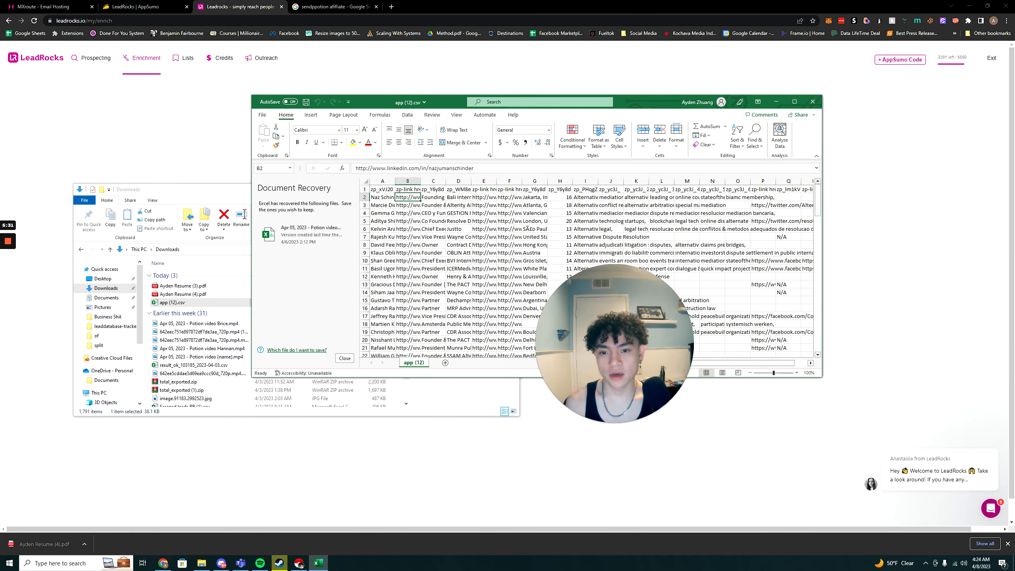
pyautogui.click(433, 197)
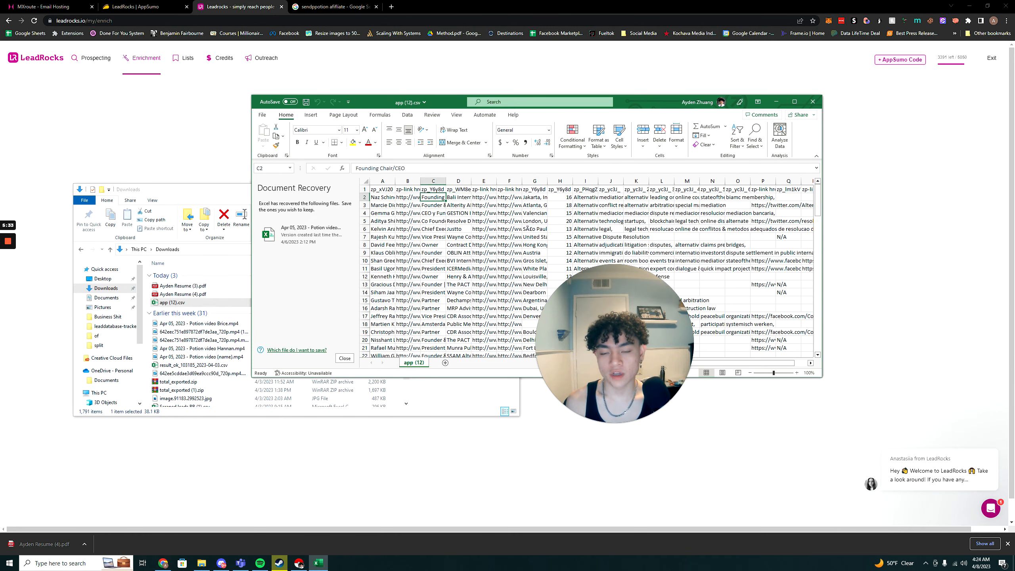
pyautogui.click(458, 182)
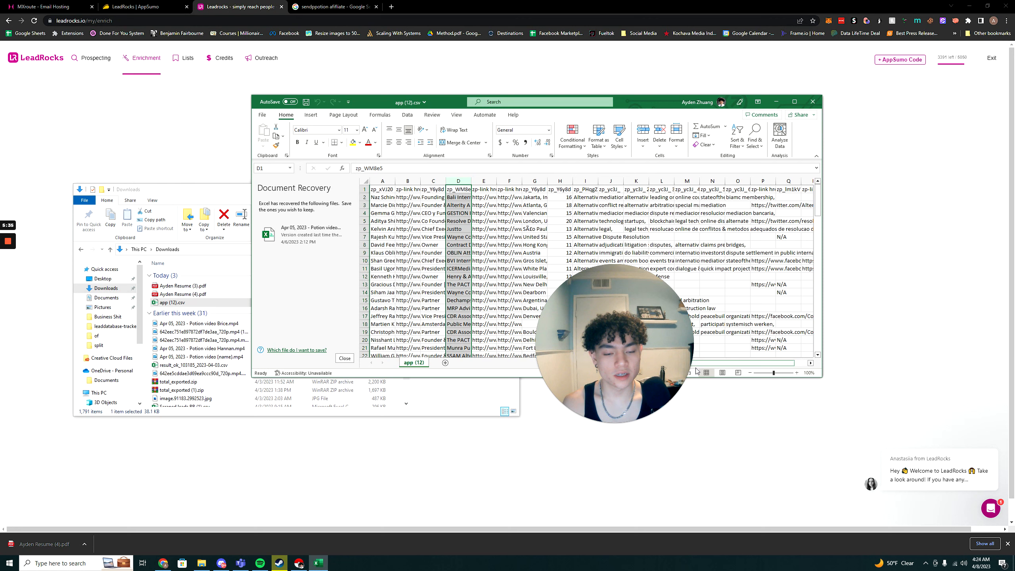
pyautogui.hscroll(3)
pyautogui.write('Name')
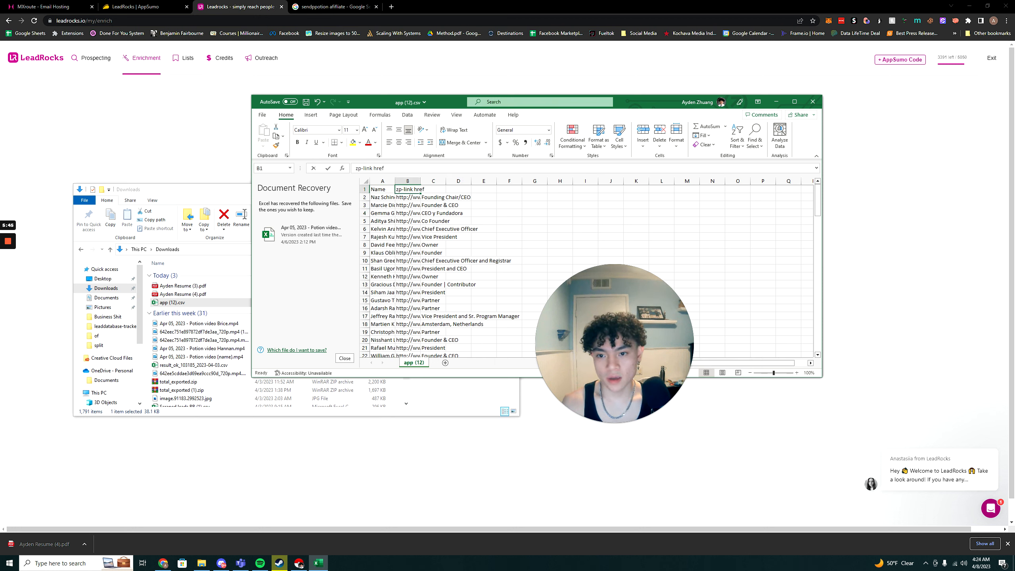
pyautogui.write('LinkedIN')
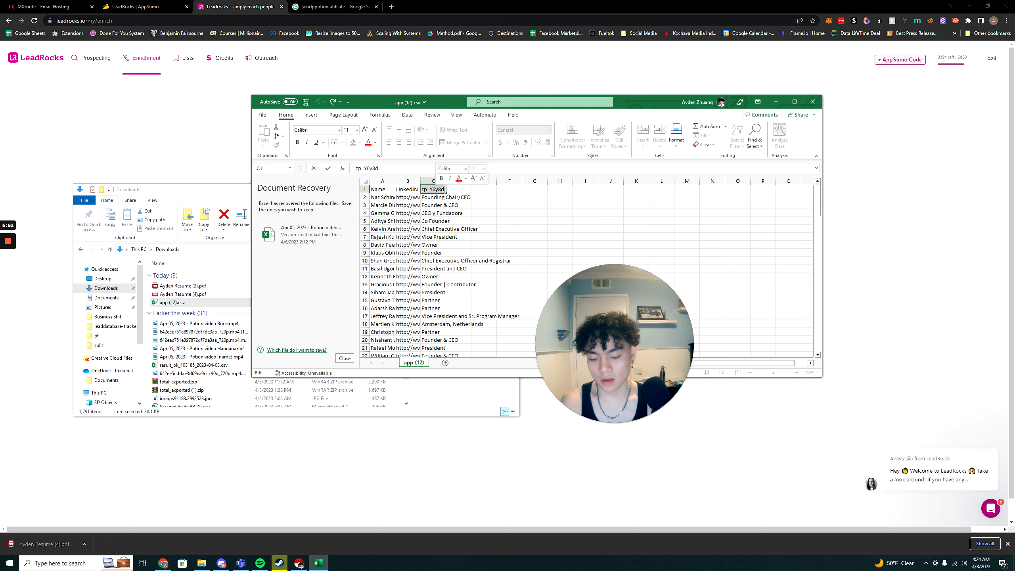
pyautogui.write('Job Title')
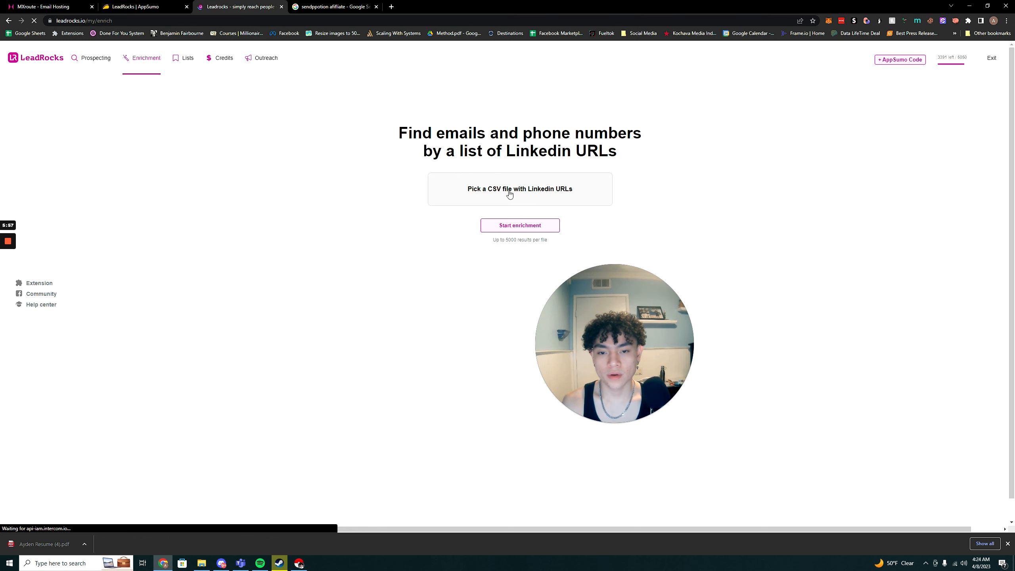
# Enrich app (12).csv, finding 49 emails and 8 phone numbers, and save them to the Default list
pyautogui.click(519, 189)
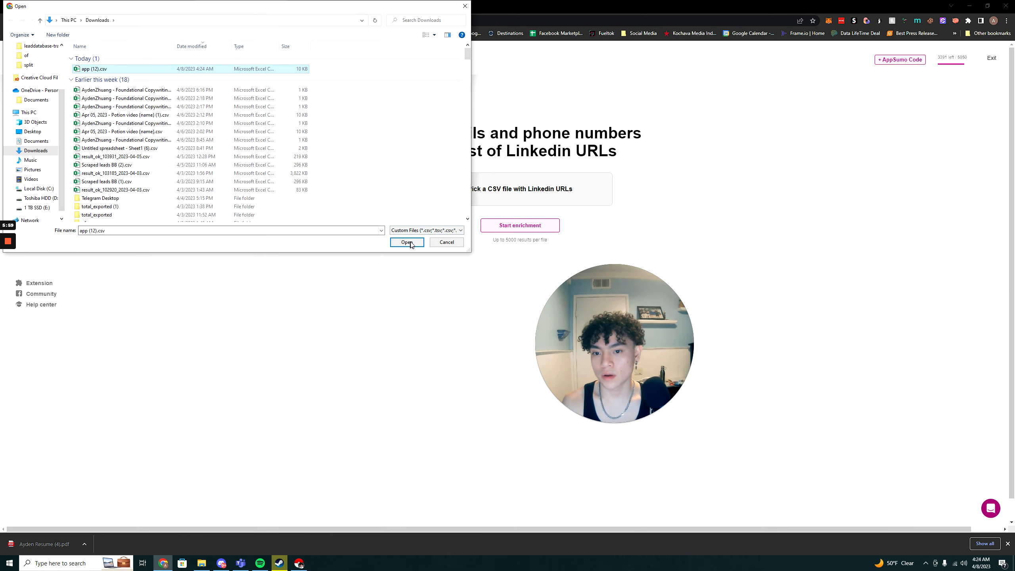
pyautogui.click(406, 242)
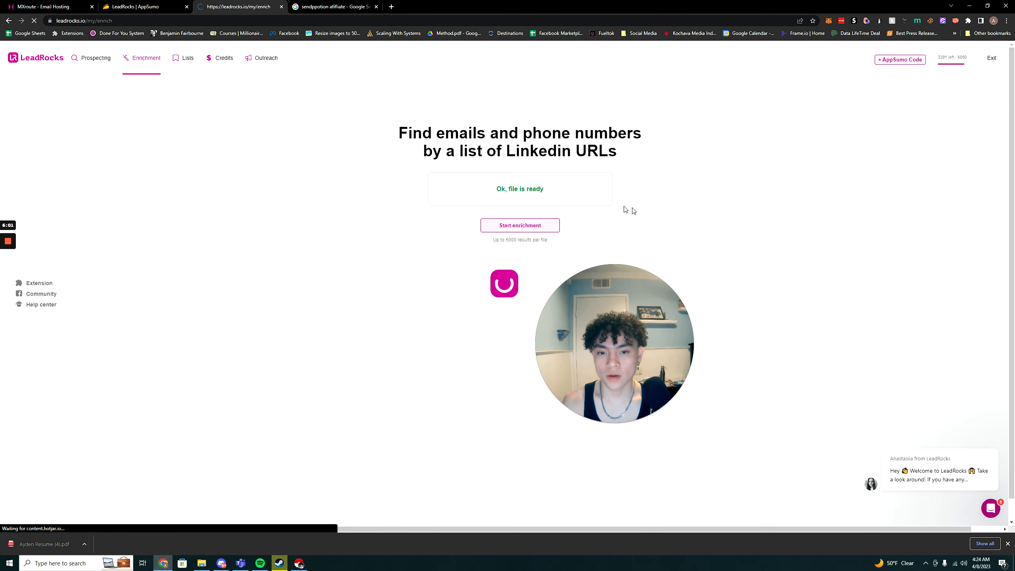
pyautogui.click(519, 225)
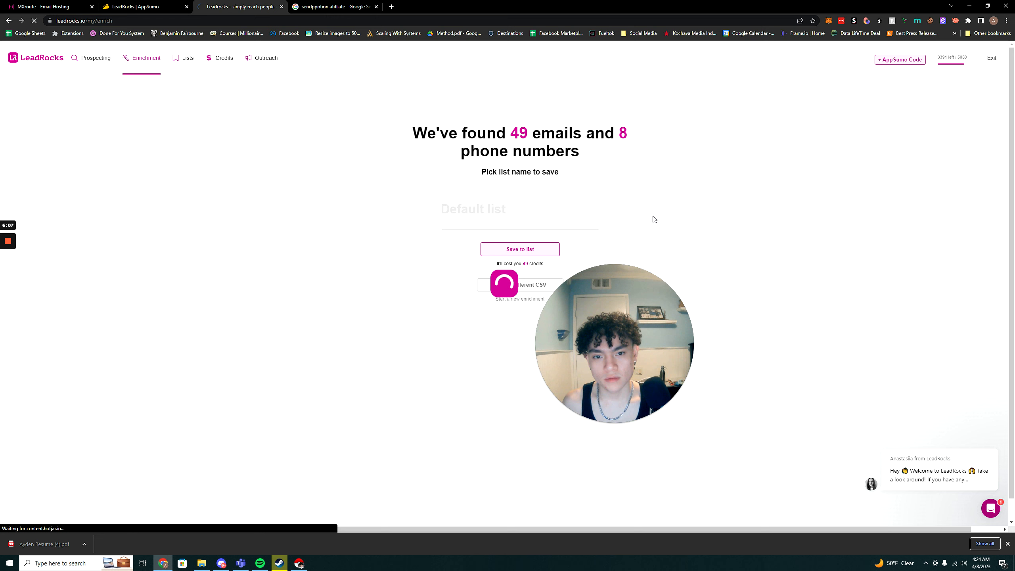
pyautogui.click(519, 249)
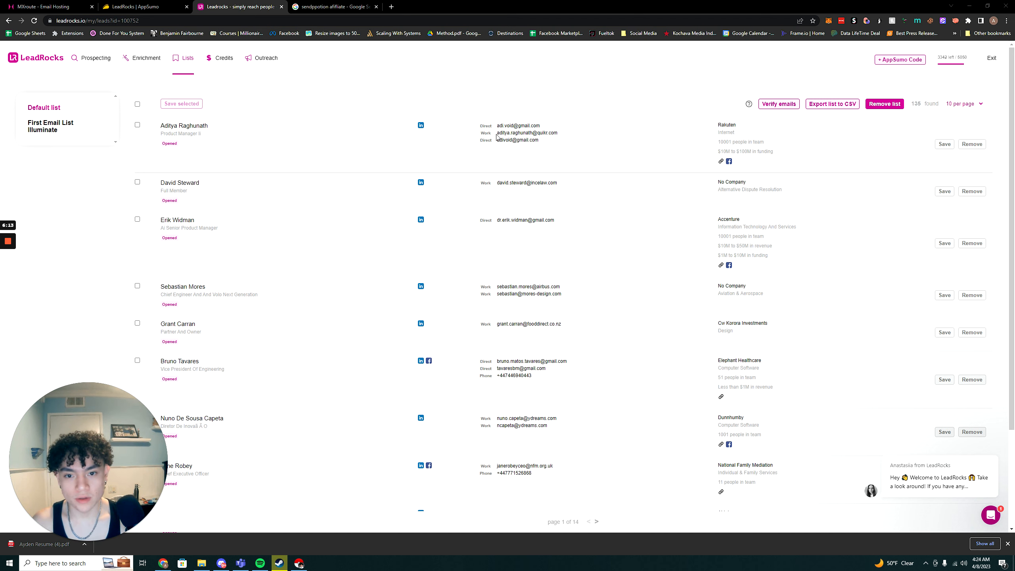
# Start email verification on the Default list and export it to CSV
pyautogui.scroll(-3)
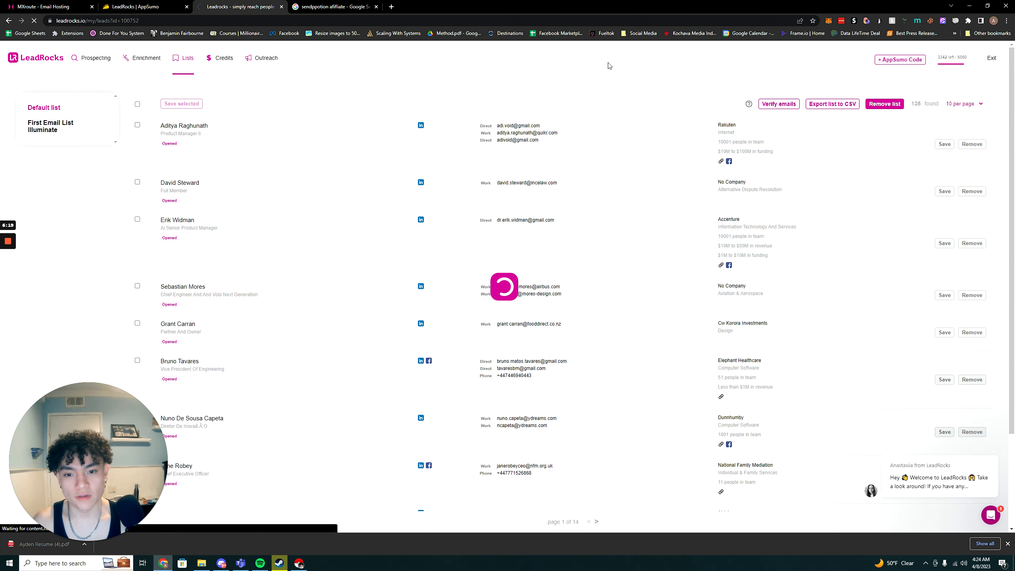
pyautogui.click(778, 103)
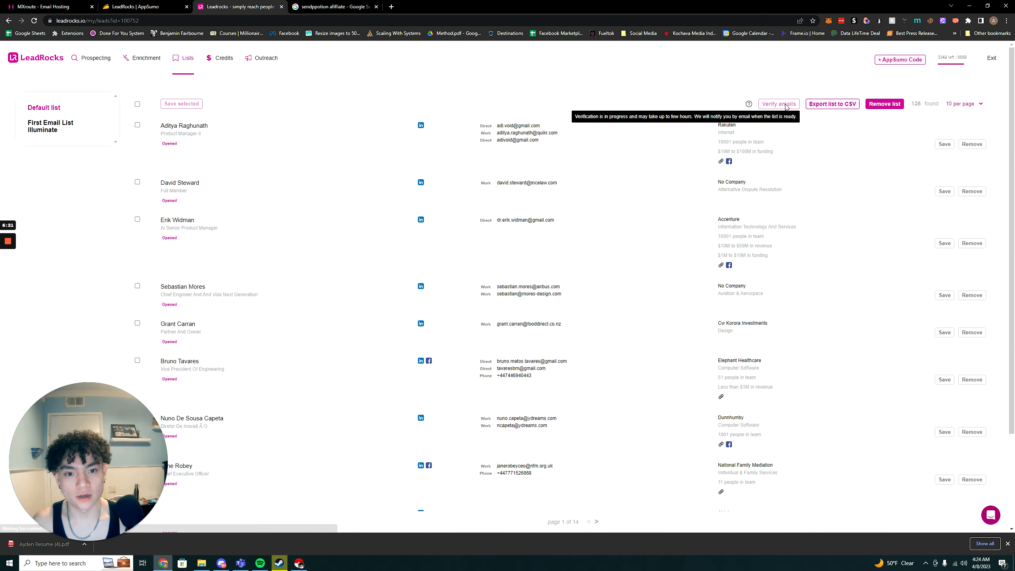
pyautogui.click(832, 103)
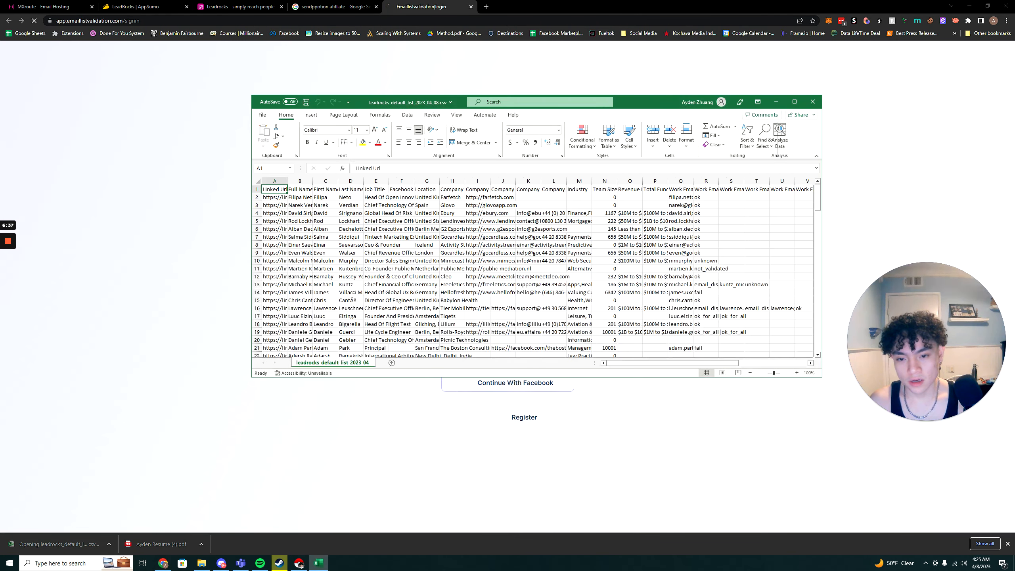
# Delete the Work Email status and extra email columns, keeping Work Email #1 and phones
pyautogui.click(299, 206)
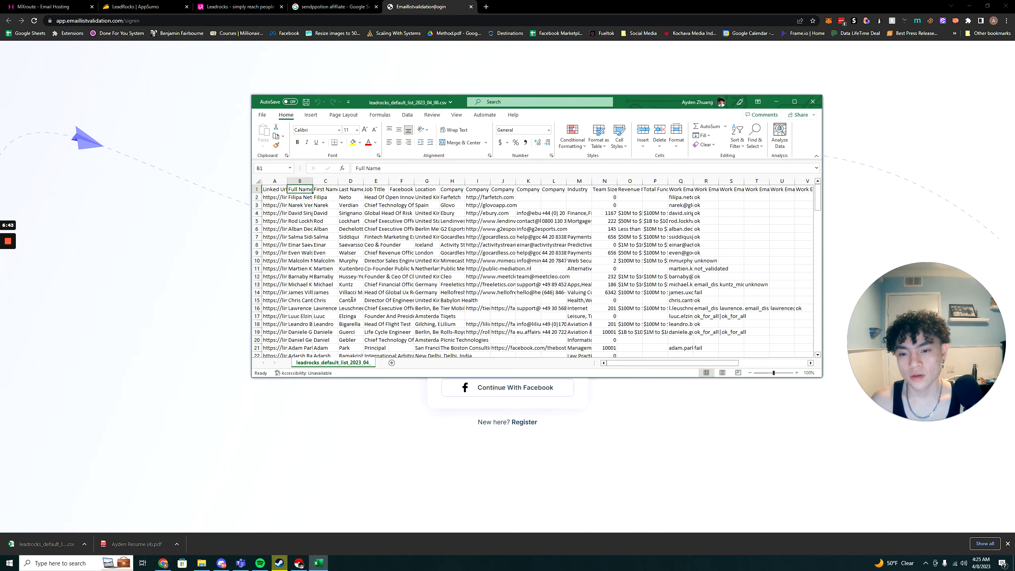
pyautogui.click(527, 196)
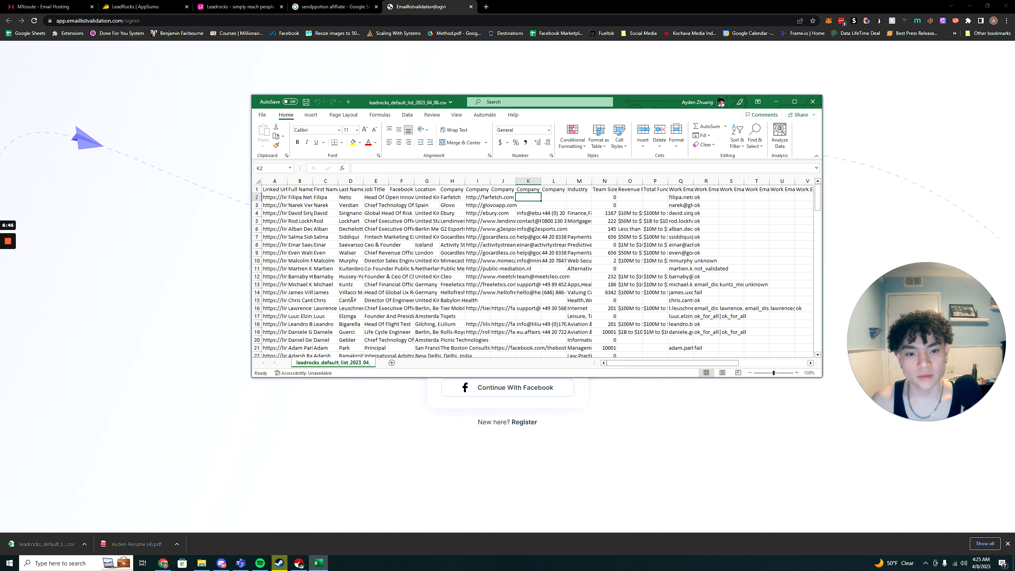
pyautogui.click(527, 206)
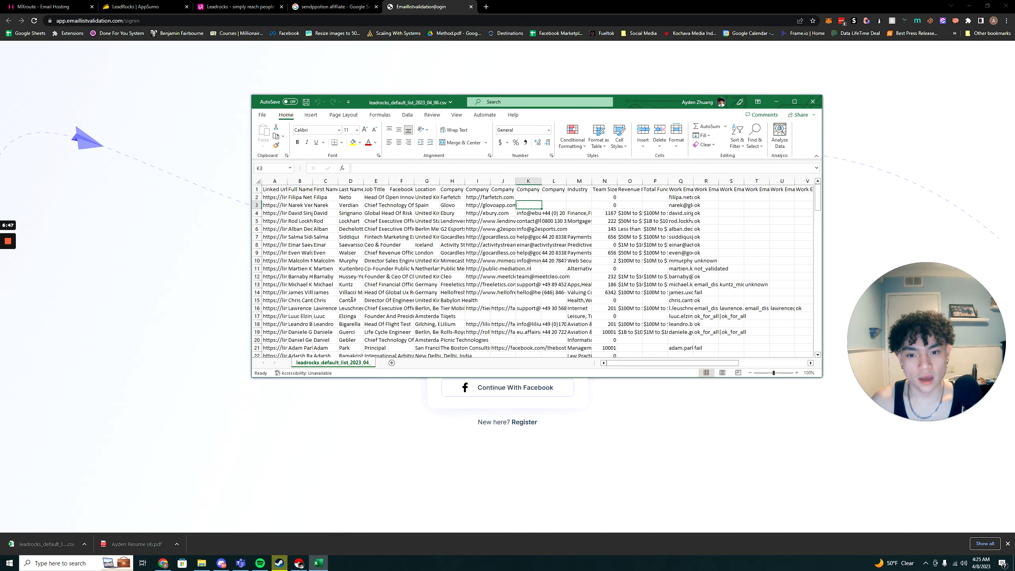
pyautogui.click(681, 308)
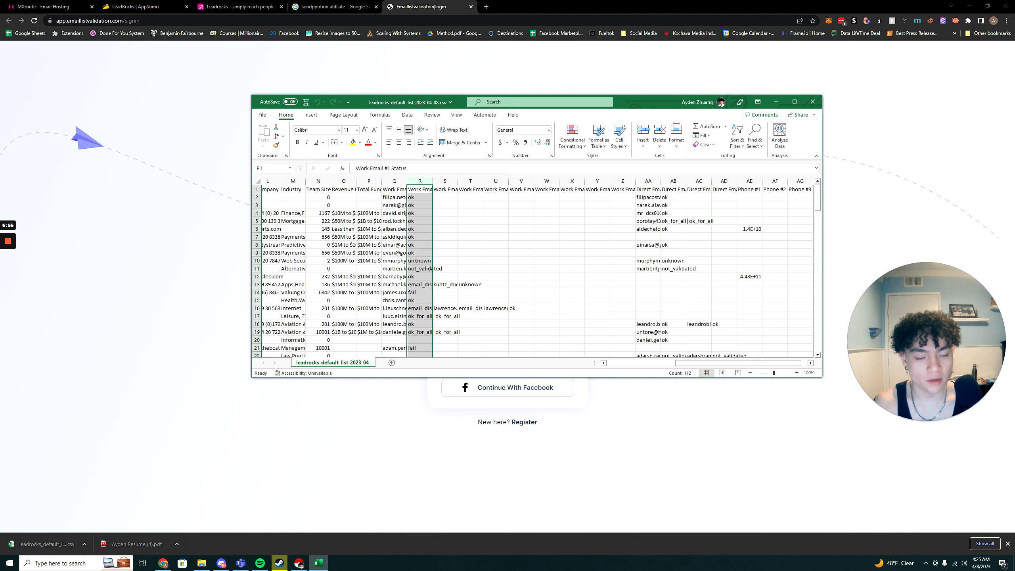
pyautogui.rightClick(724, 181)
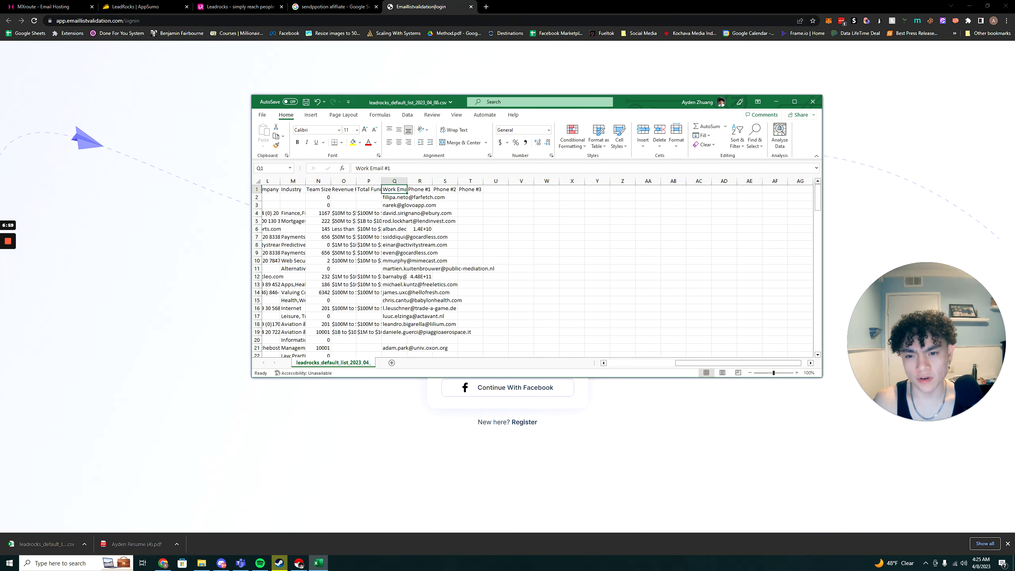
pyautogui.click(534, 228)
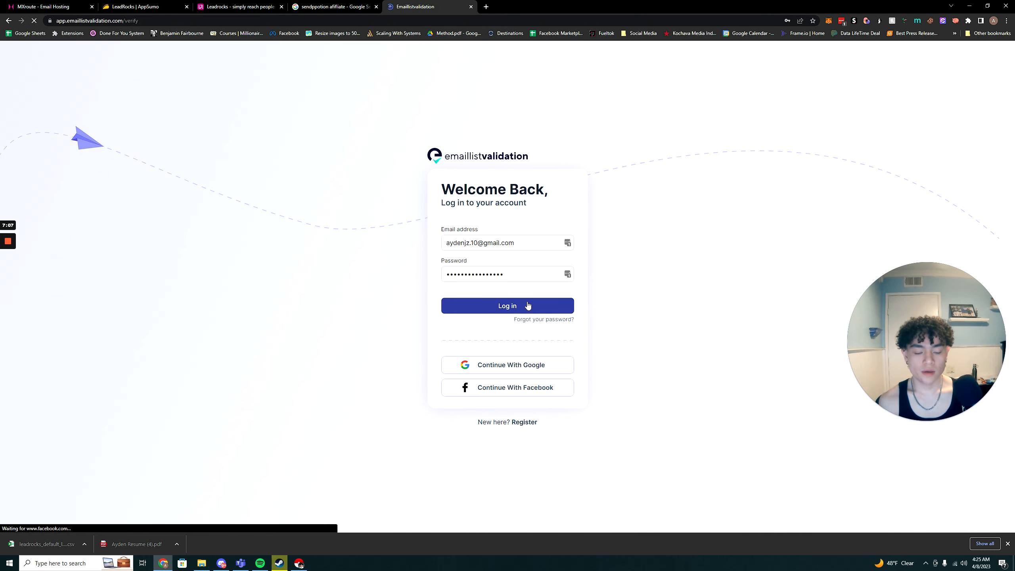
# Log in, import leadrocks_default_list_2023_04_08.csv (160 emails), and start verifying it
pyautogui.click(506, 306)
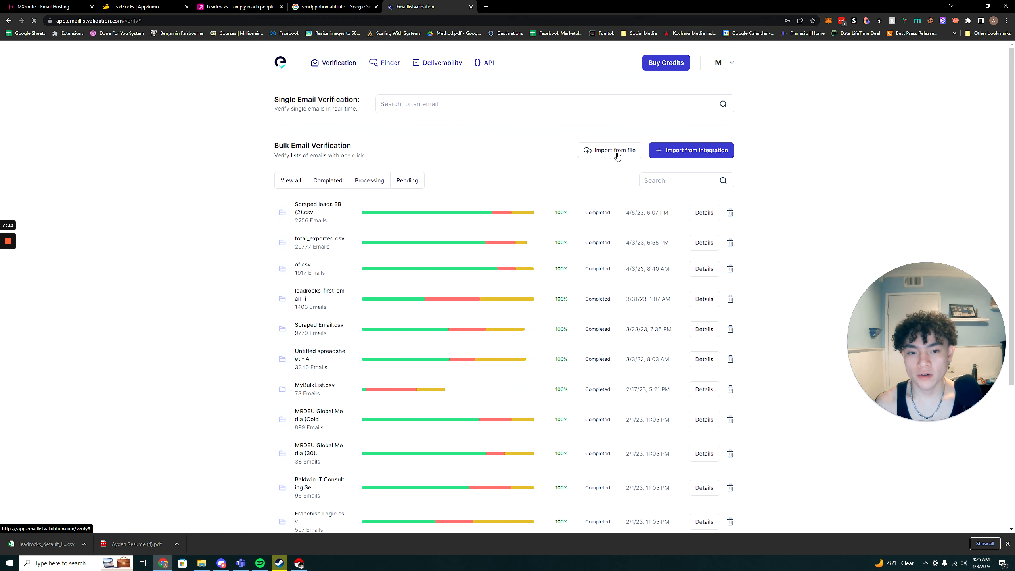
pyautogui.click(609, 151)
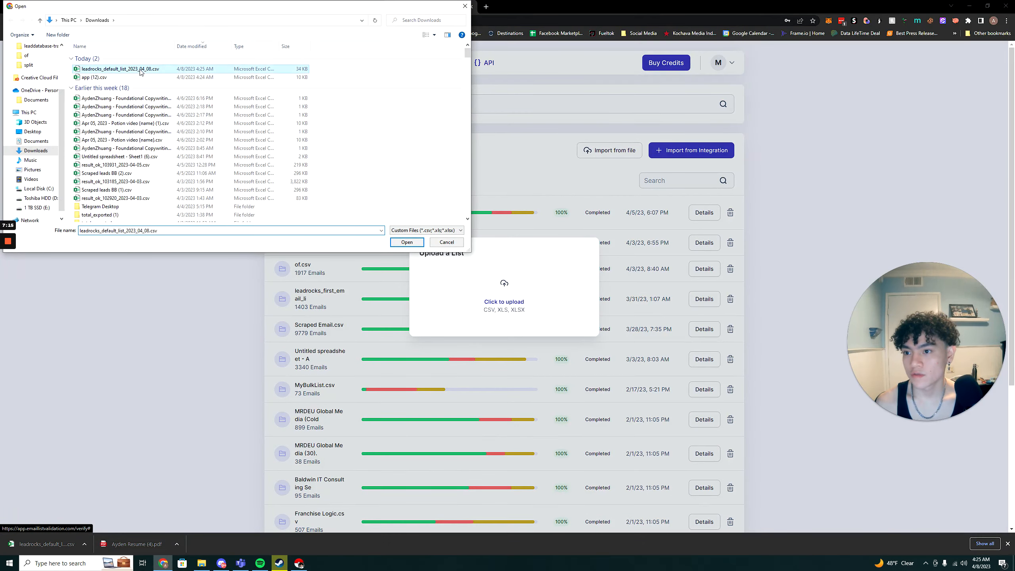
pyautogui.click(407, 243)
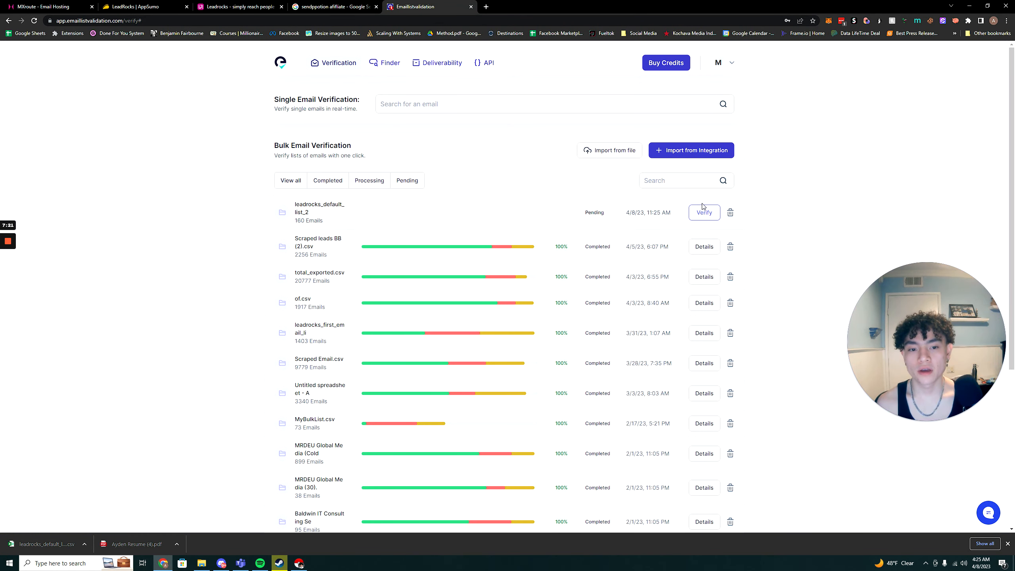
pyautogui.click(704, 213)
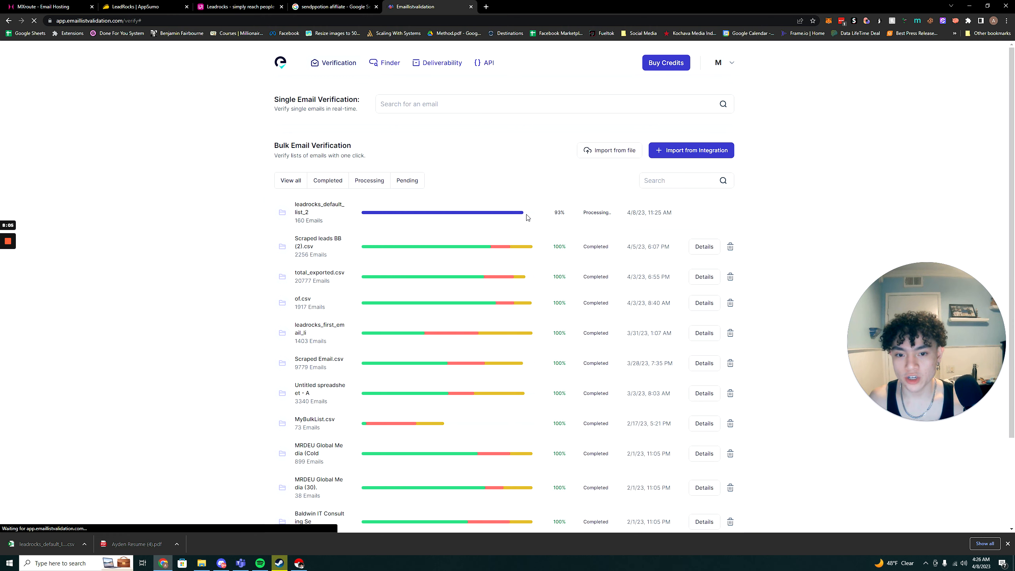
pyautogui.moveTo(513, 181)
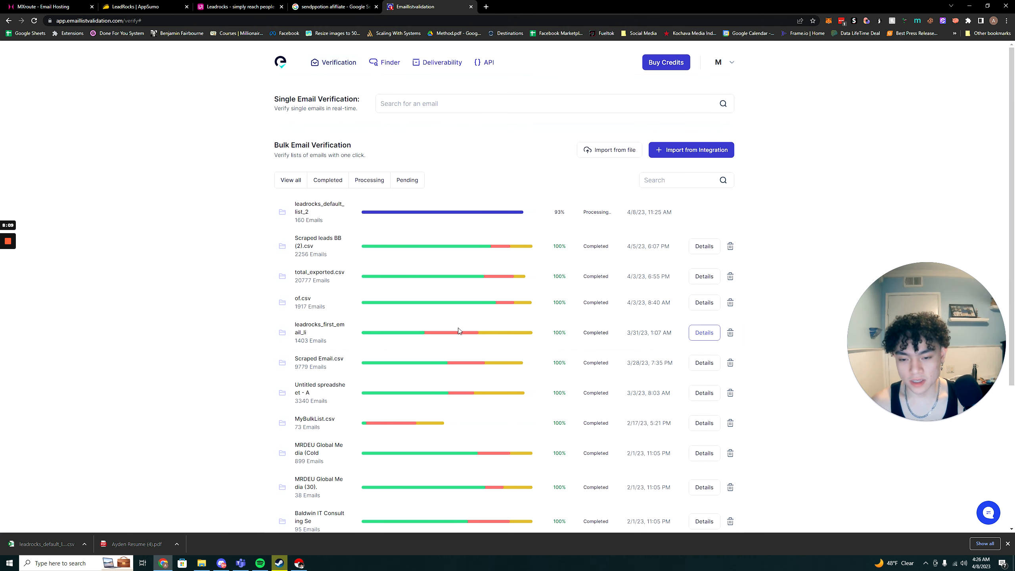
pyautogui.scroll(-3)
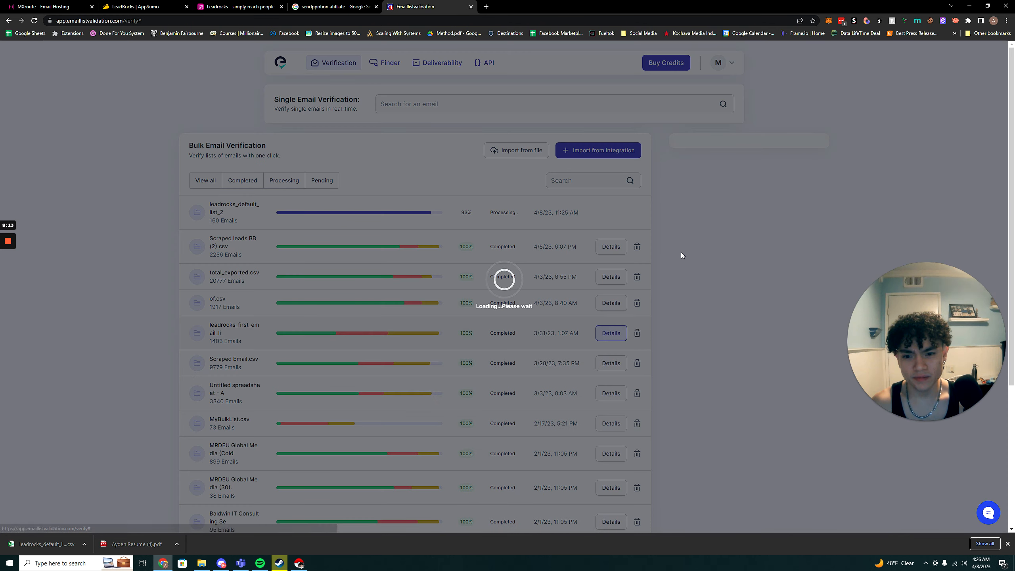
pyautogui.click(609, 333)
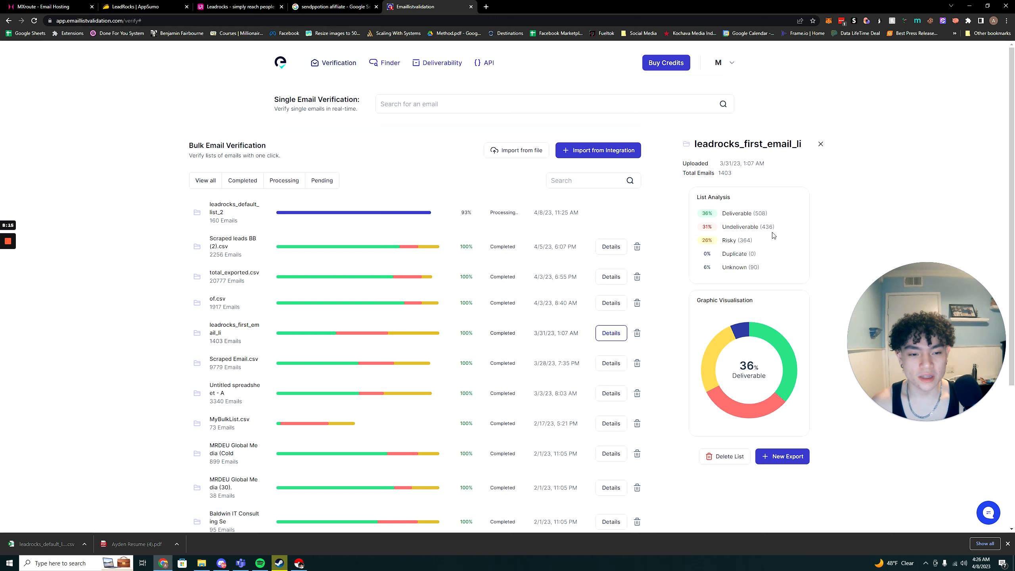
pyautogui.click(820, 144)
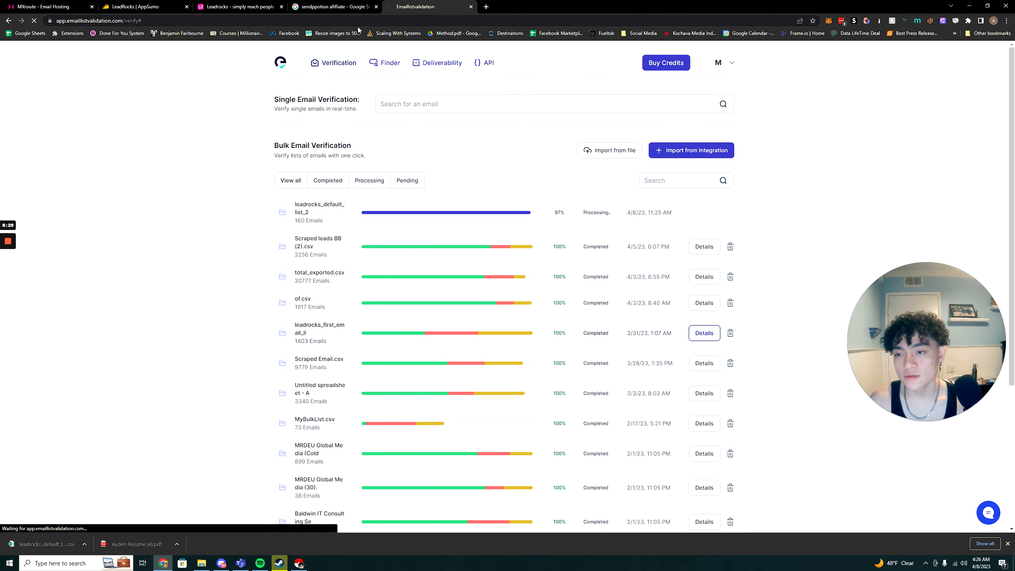
# Compare AppSumo's LeadRocks tiers ($79, $158, $237), then return to the still-running verification list
pyautogui.click(139, 7)
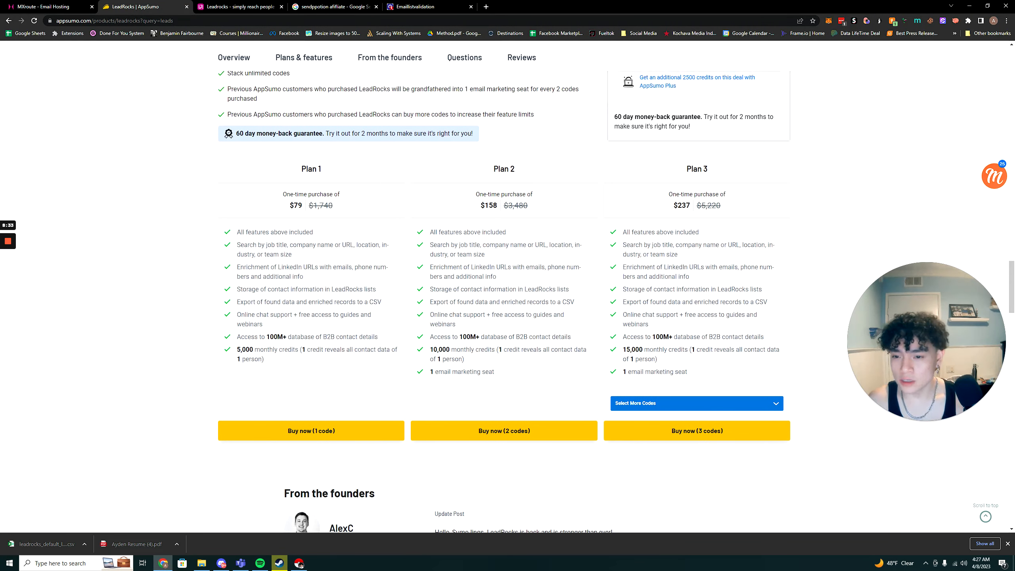
pyautogui.doubleClick(242, 349)
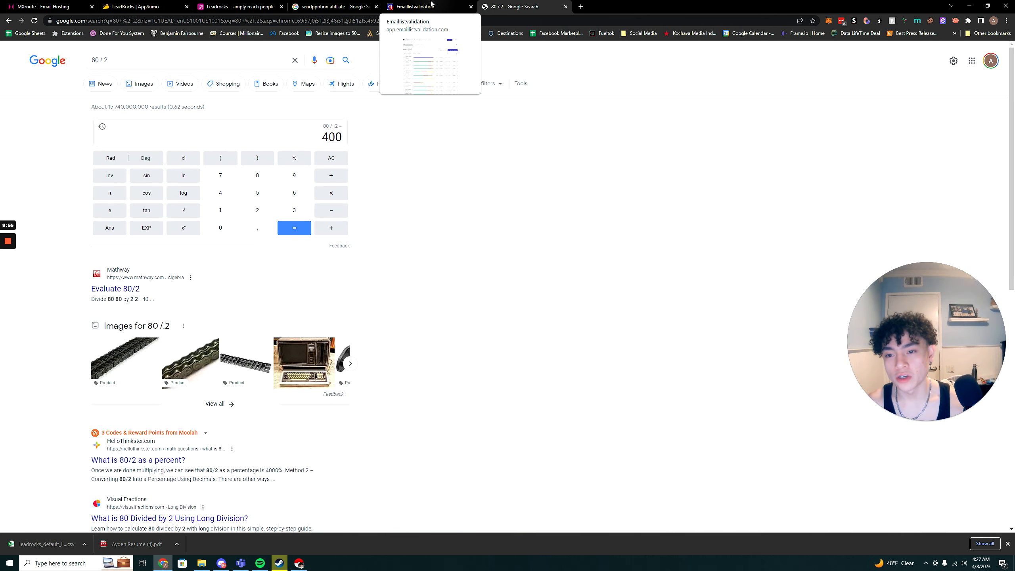
pyautogui.click(420, 6)
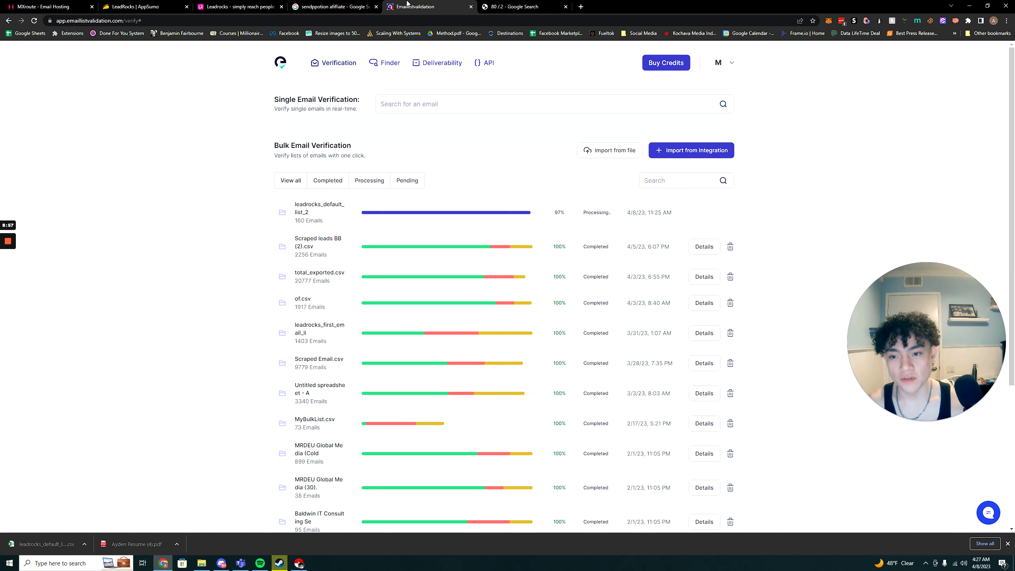
# Open the leadrocks_first_email list analysis: 1,403 emails, 36% deliverable, 31% undeliverable
pyautogui.click(518, 6)
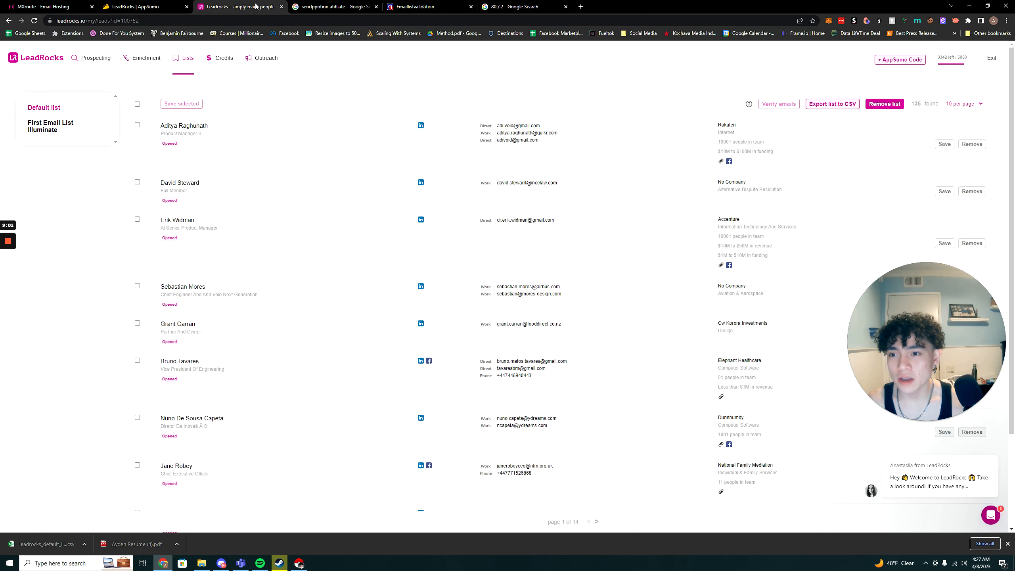
pyautogui.click(428, 6)
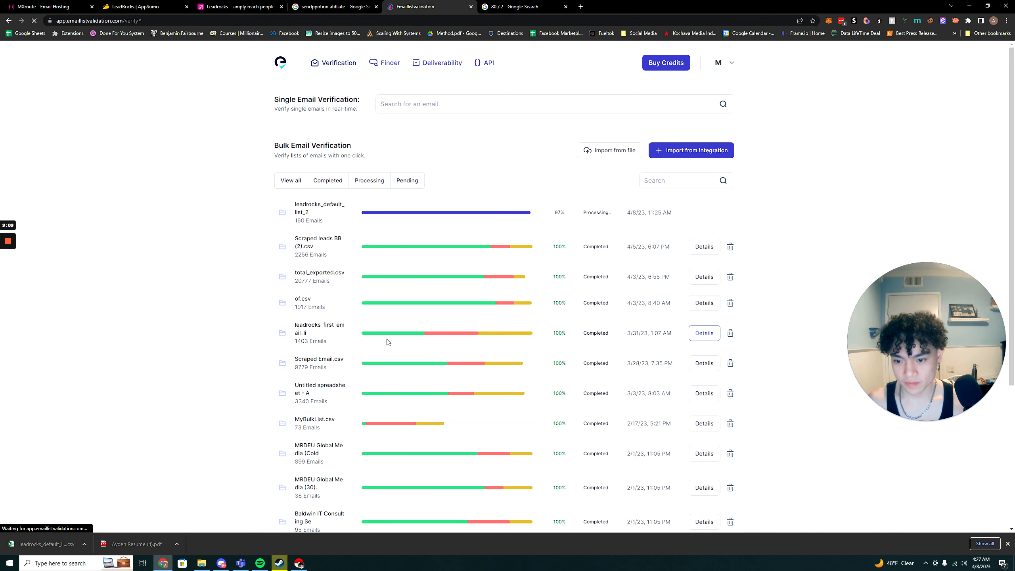
pyautogui.click(703, 333)
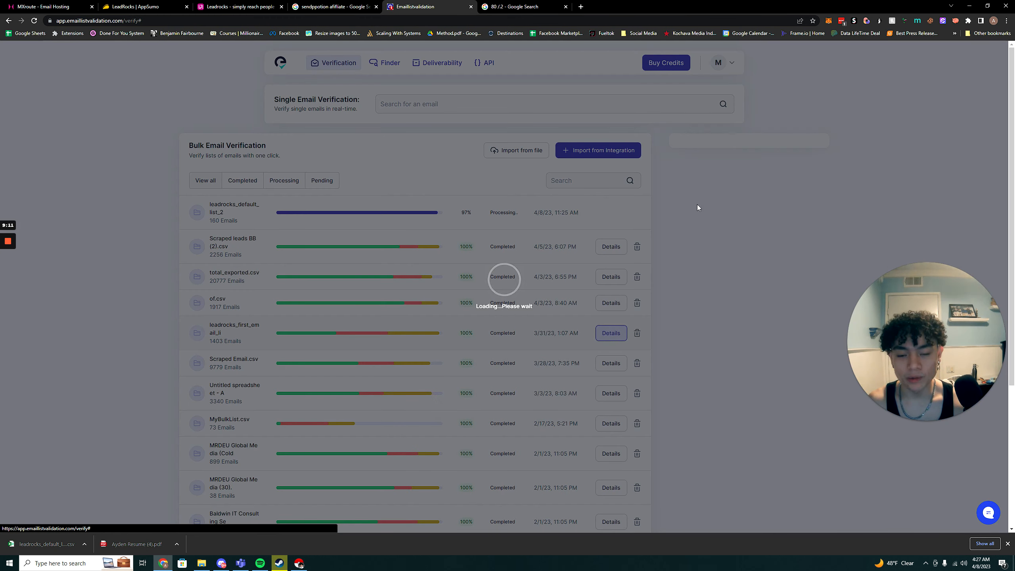
pyautogui.click(609, 333)
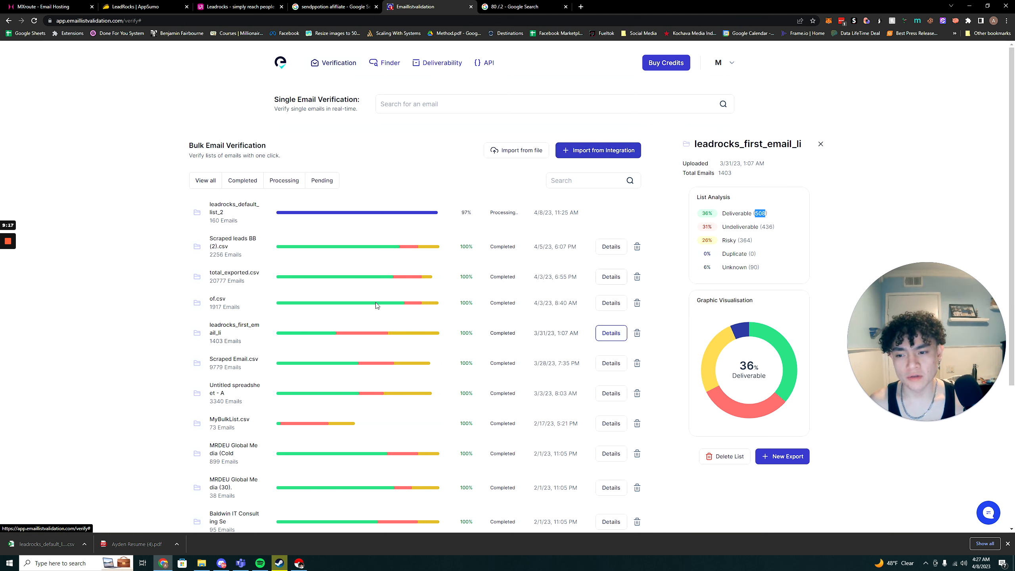
pyautogui.moveTo(421, 233)
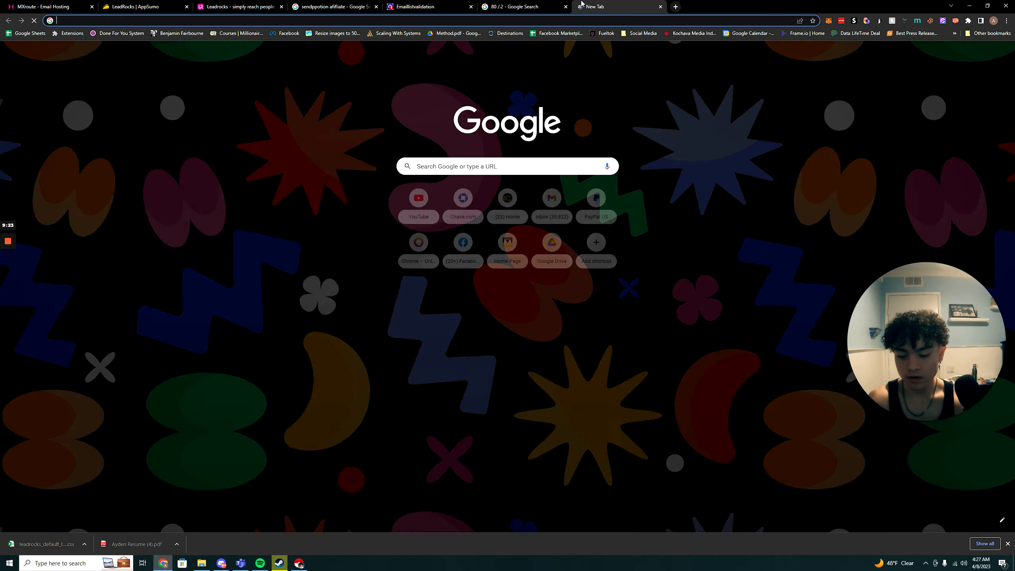
# Calculate 36 × 5000 = 1800 and check the AppSumo plan credits
pyautogui.write('.36')
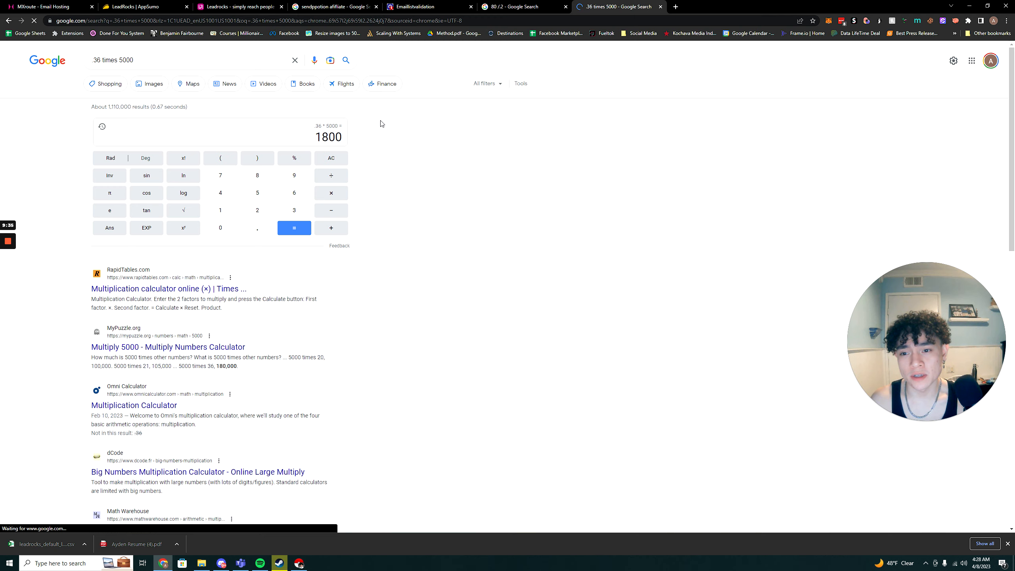
pyautogui.click(427, 6)
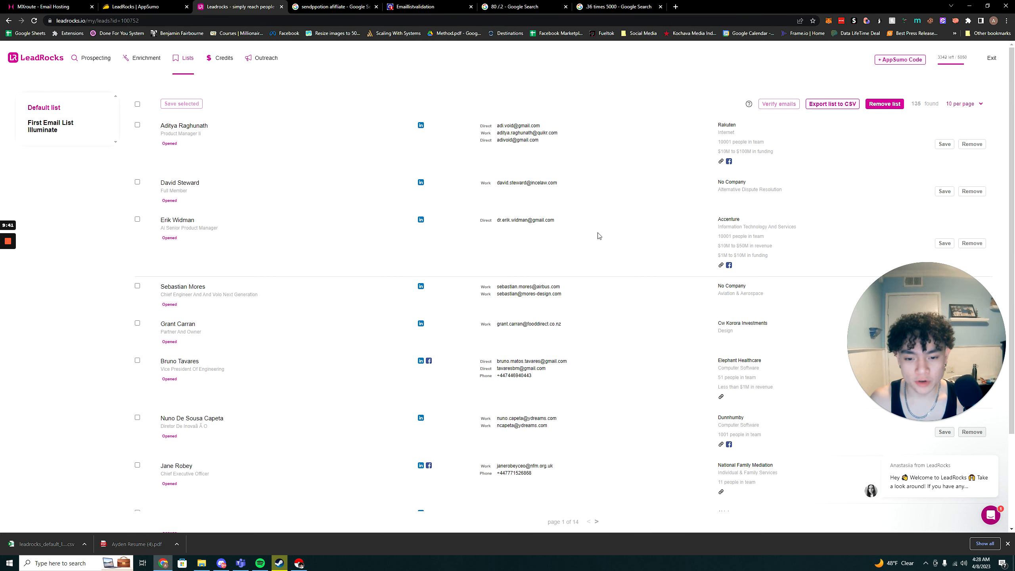
pyautogui.click(137, 466)
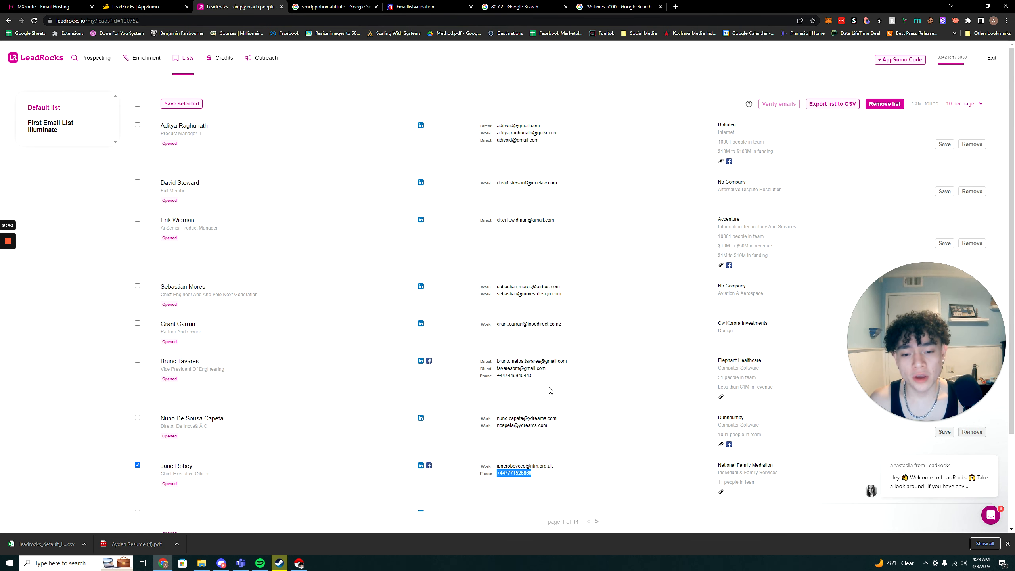
pyautogui.click(48, 7)
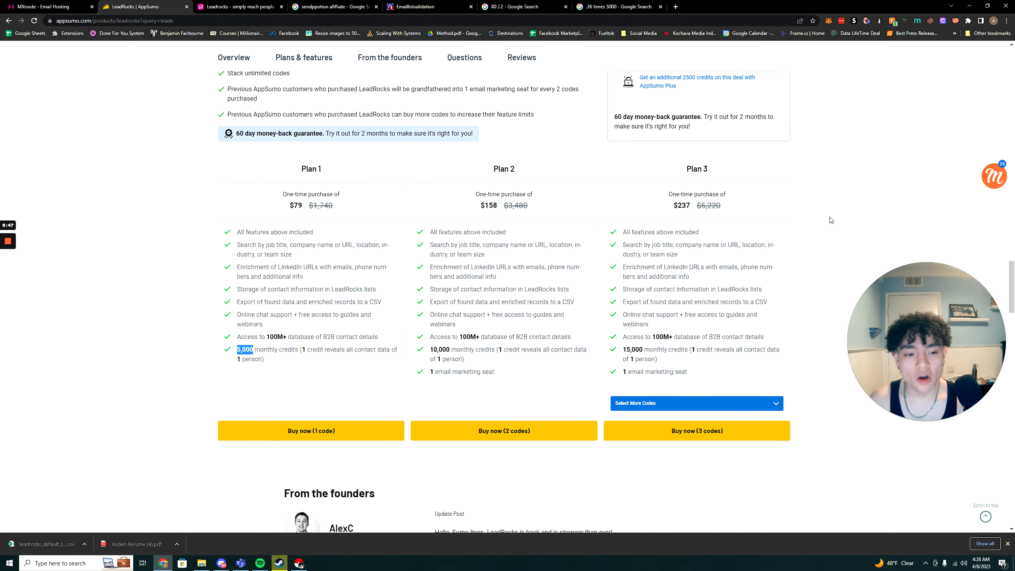
pyautogui.click(428, 7)
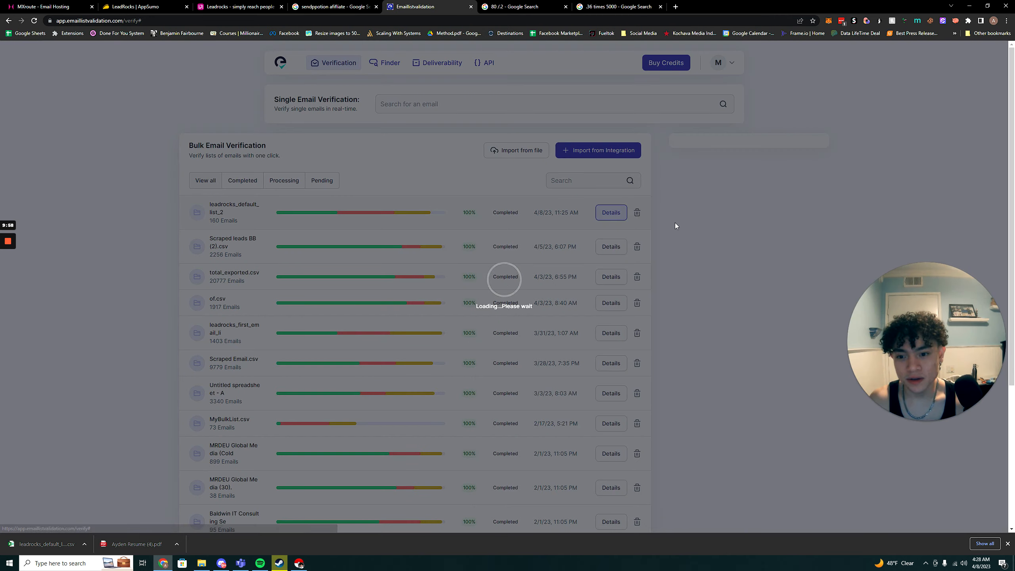
# View leadrocks_default_list_2 results (38% deliverable, 36% undeliverable, 21% risky), then switch to LeadRocks
pyautogui.click(609, 213)
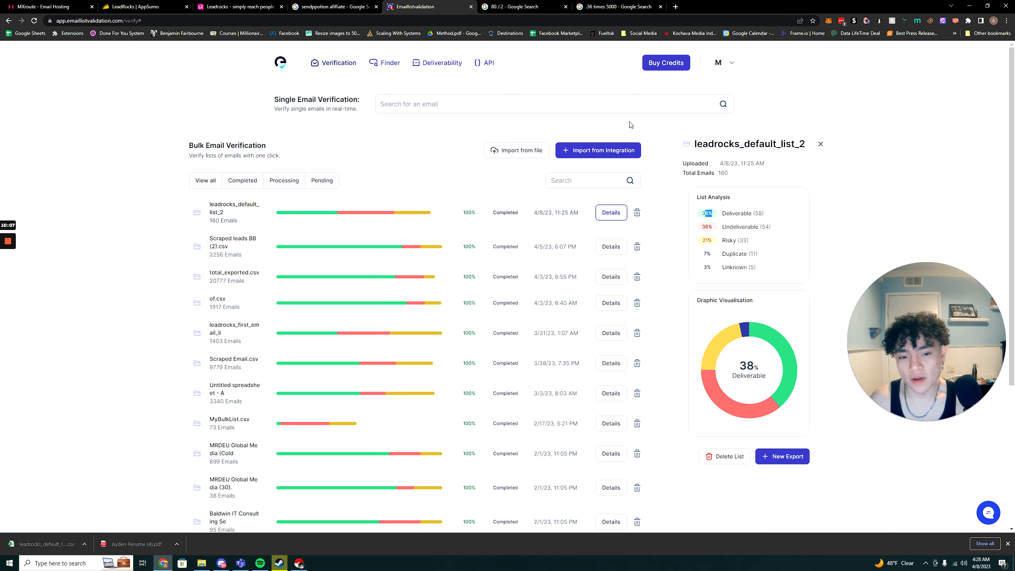
pyautogui.click(239, 6)
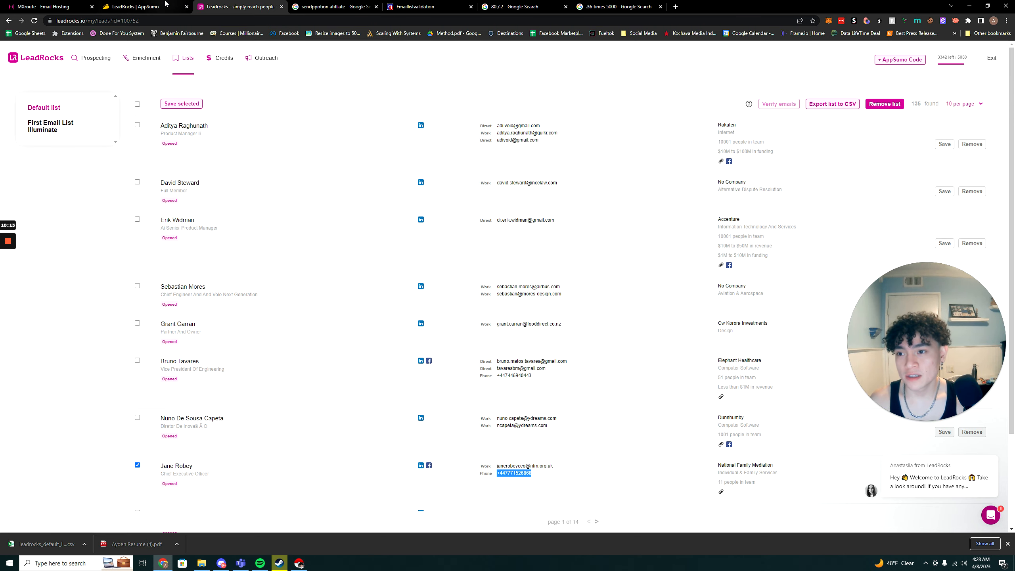
# Scroll through the AppSumo LeadRocks deal overview describing its enrichment features
pyautogui.click(136, 6)
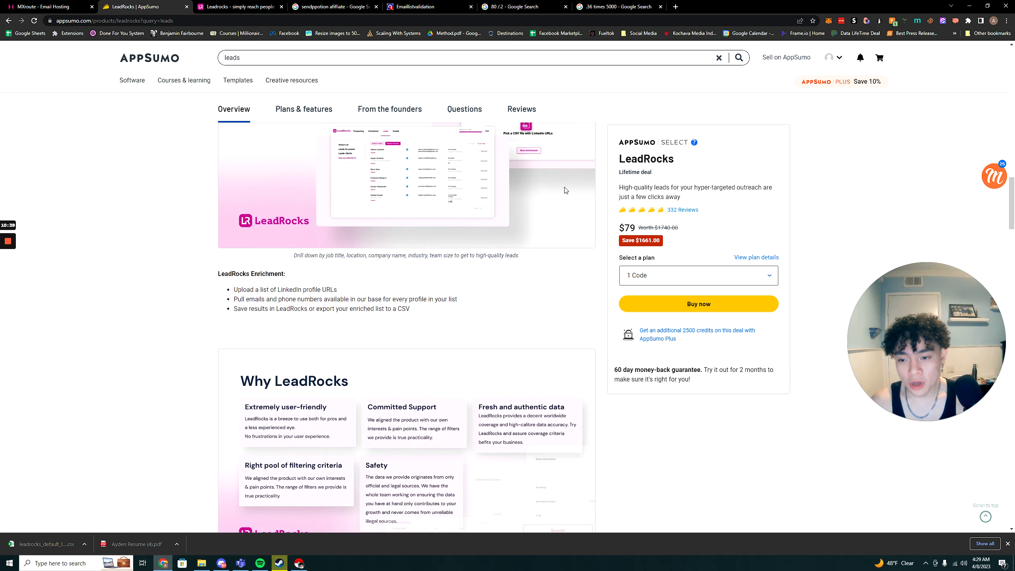
pyautogui.scroll(-3)
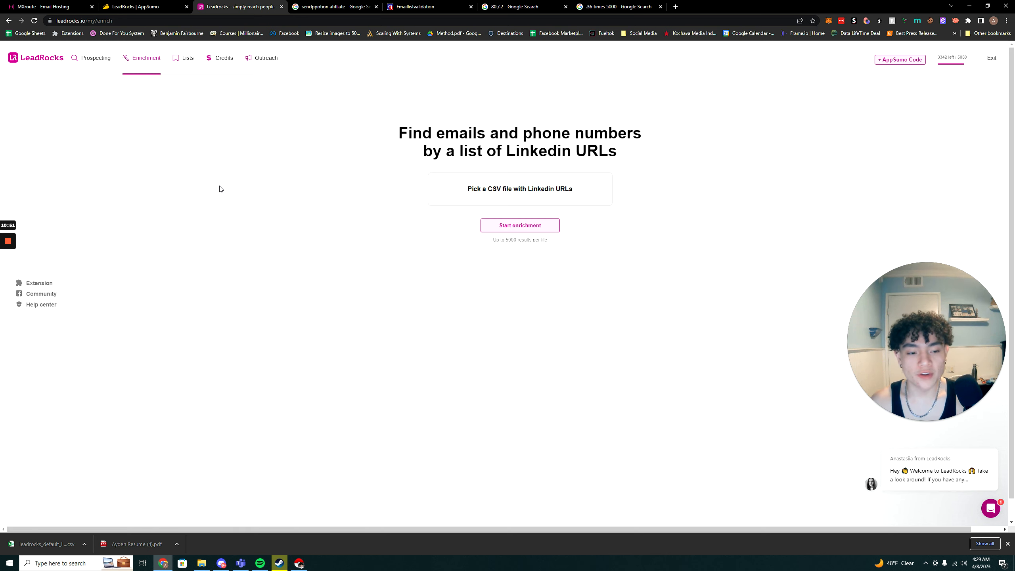
pyautogui.moveTo(236, 186)
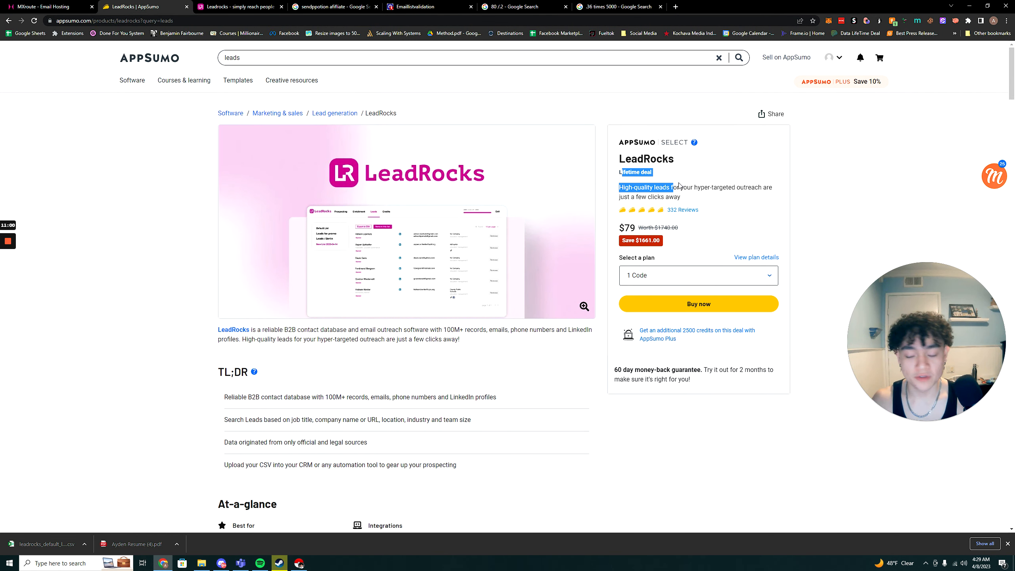
# Scroll the AppSumo deal page, visit the LeadRocks enrichment tab, and open a new tab
pyautogui.scroll(-3)
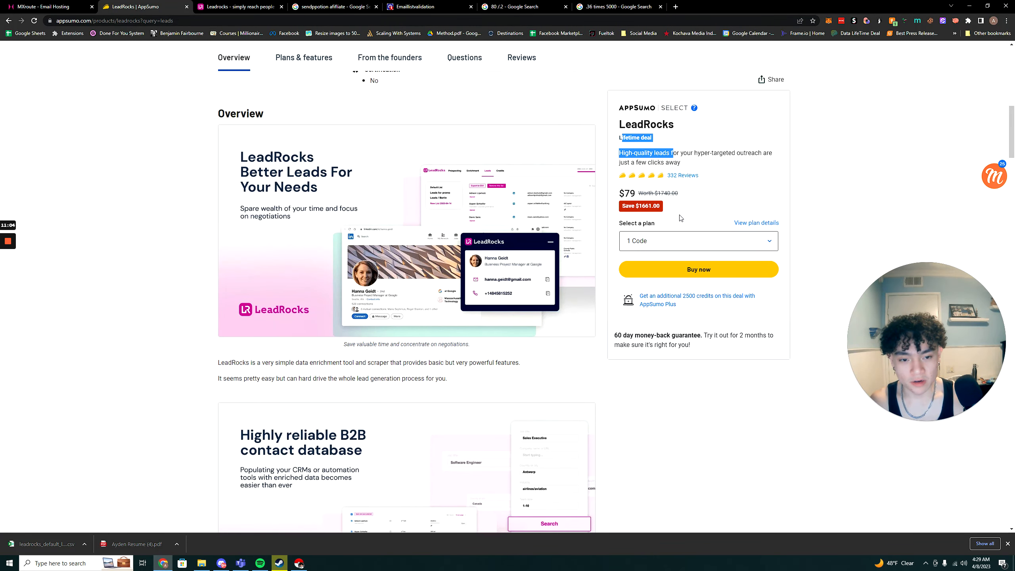
pyautogui.scroll(-3)
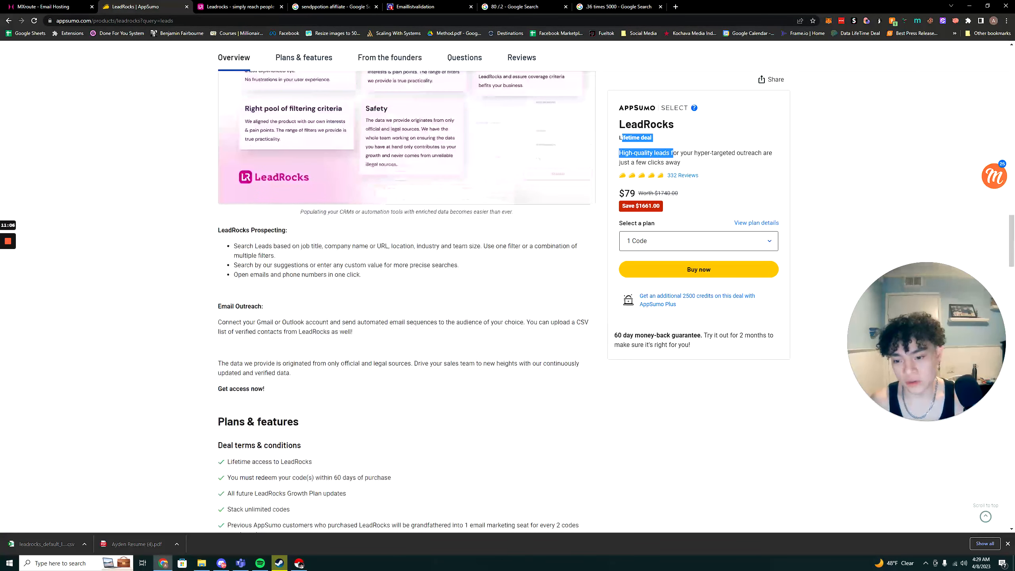
pyautogui.click(239, 6)
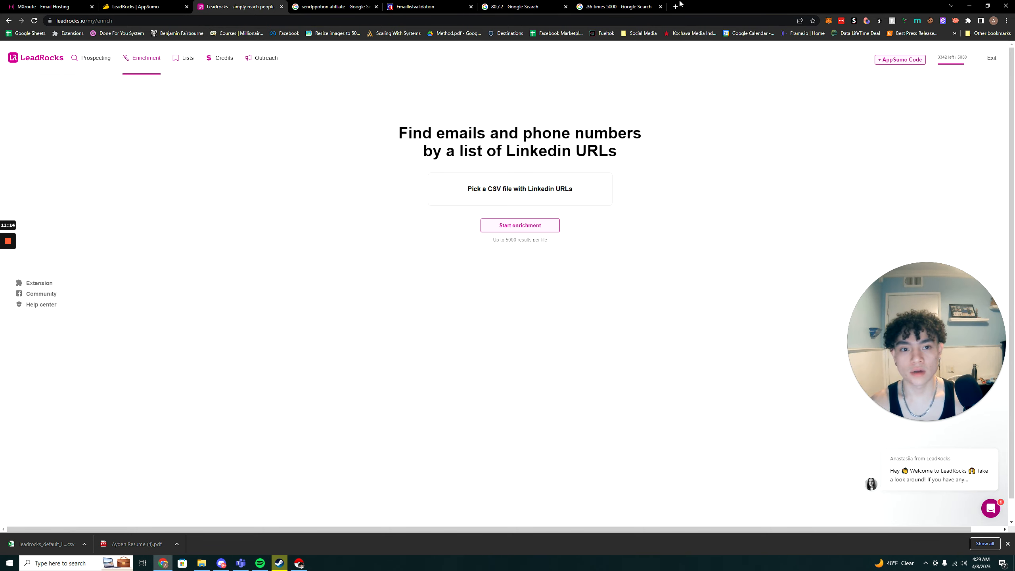
pyautogui.click(770, 7)
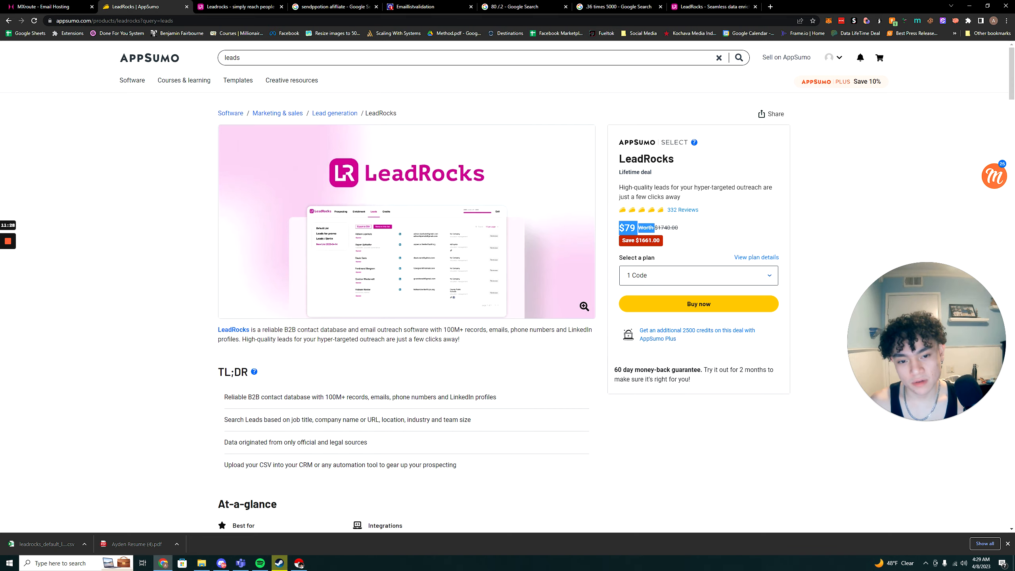
pyautogui.scroll(-3)
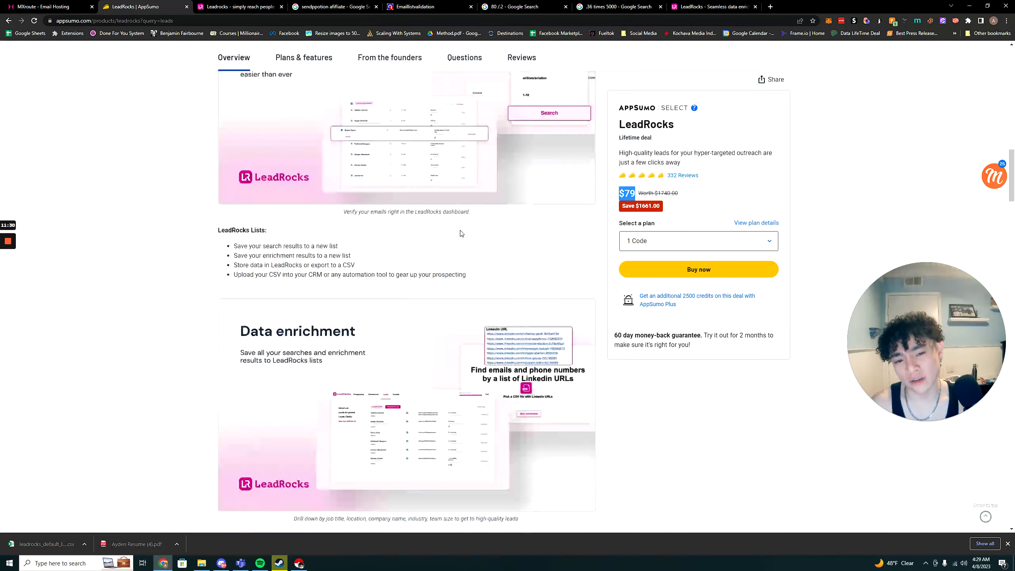
pyautogui.scroll(-3)
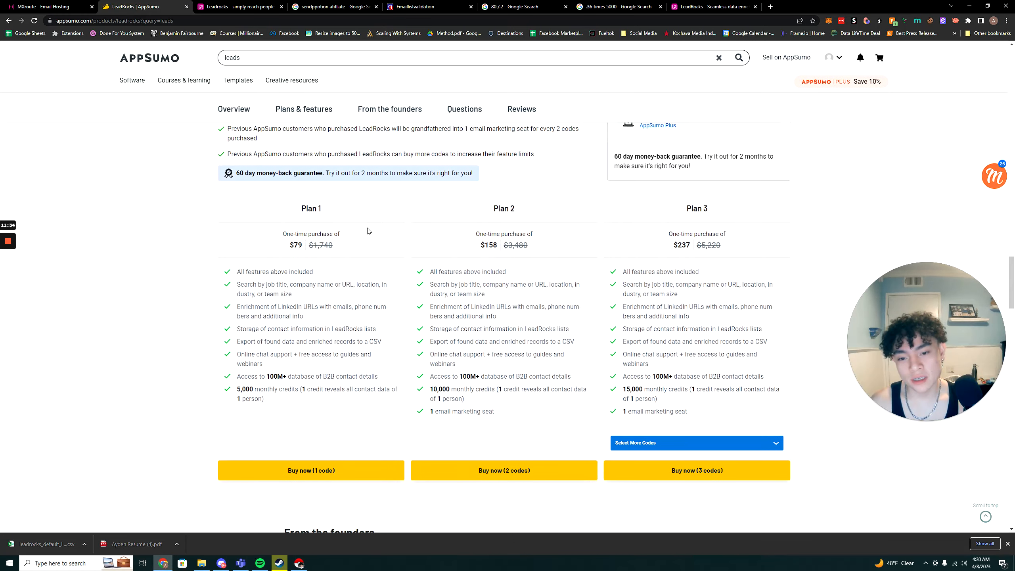
pyautogui.scroll(-3)
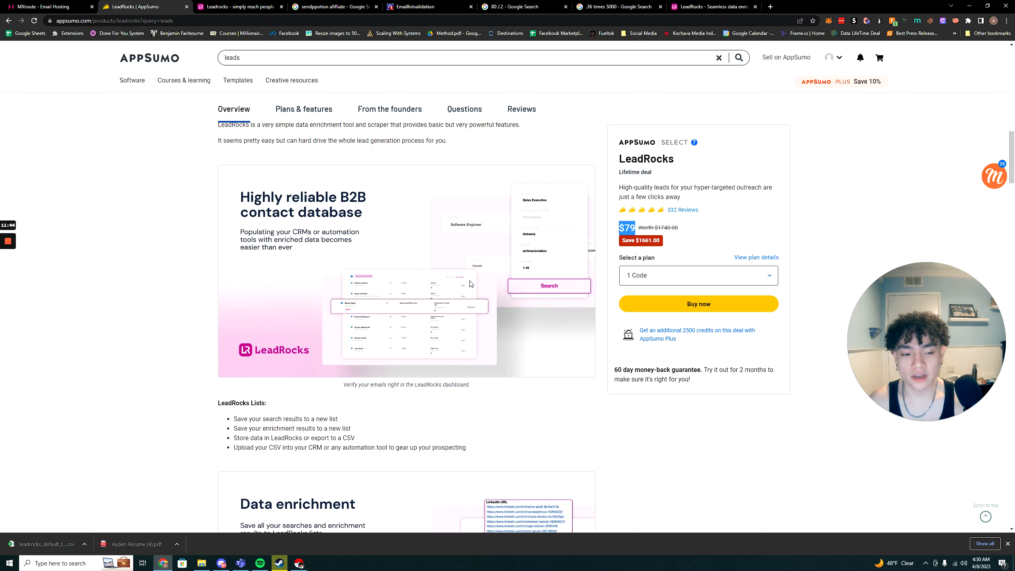
pyautogui.moveTo(573, 304)
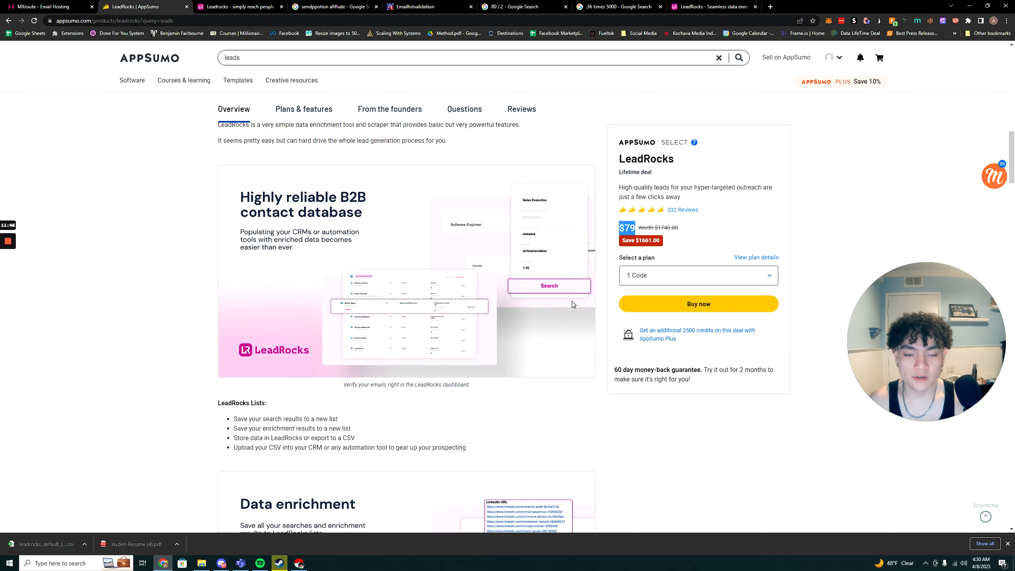
pyautogui.moveTo(36, 203)
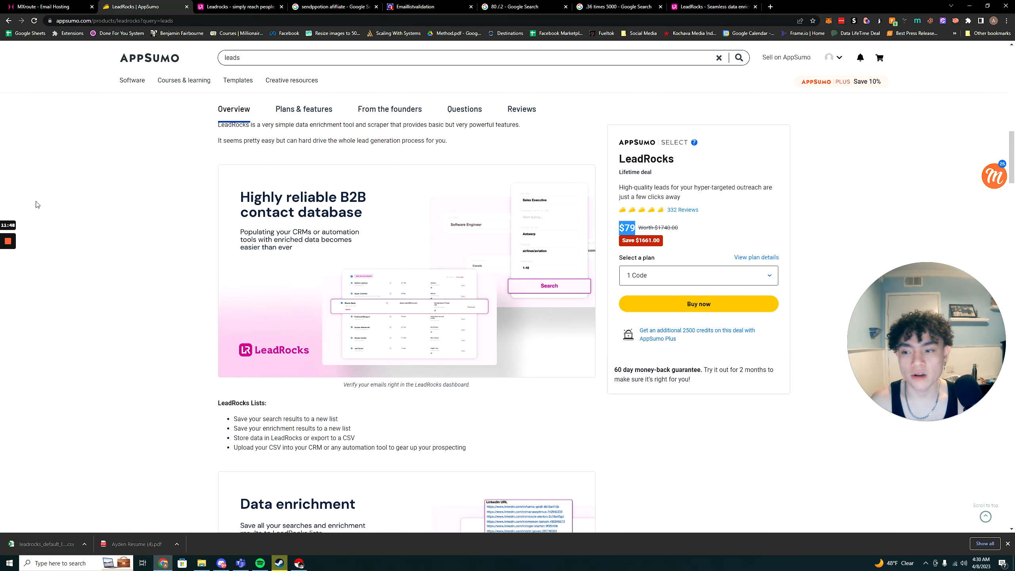